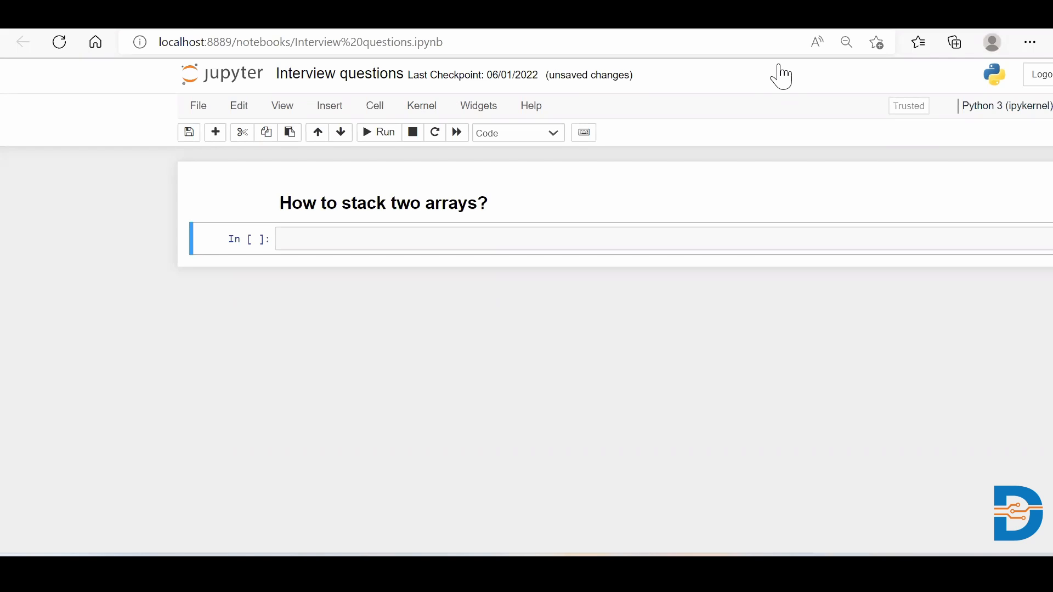
Import numpy as np and run it to get a fresh cell below
{"action": "left_click", "coordinate": [188, 133]}
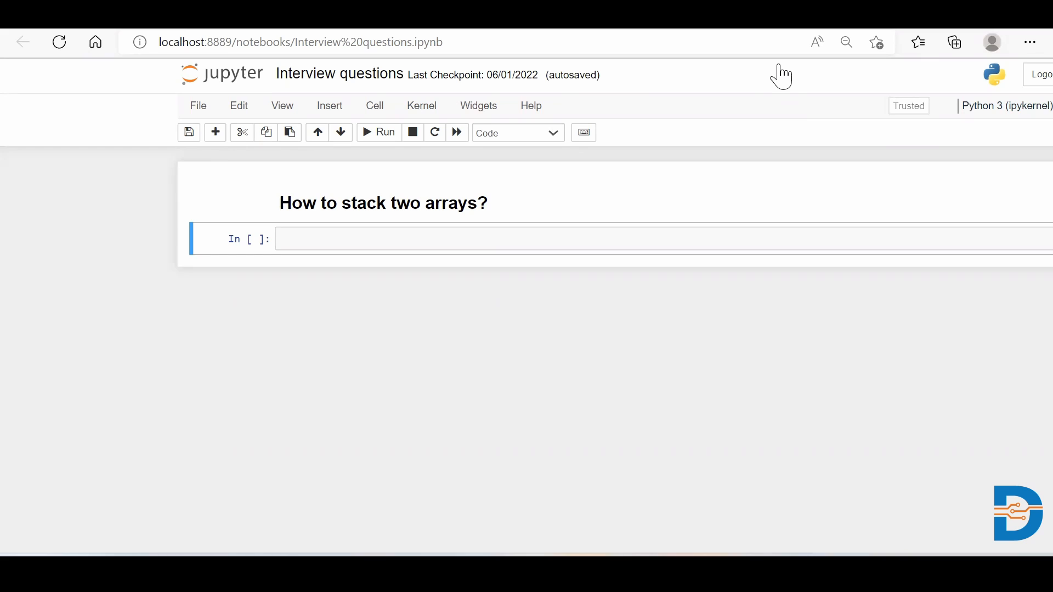
{"action": "mouse_move", "coordinate": [567, 208]}
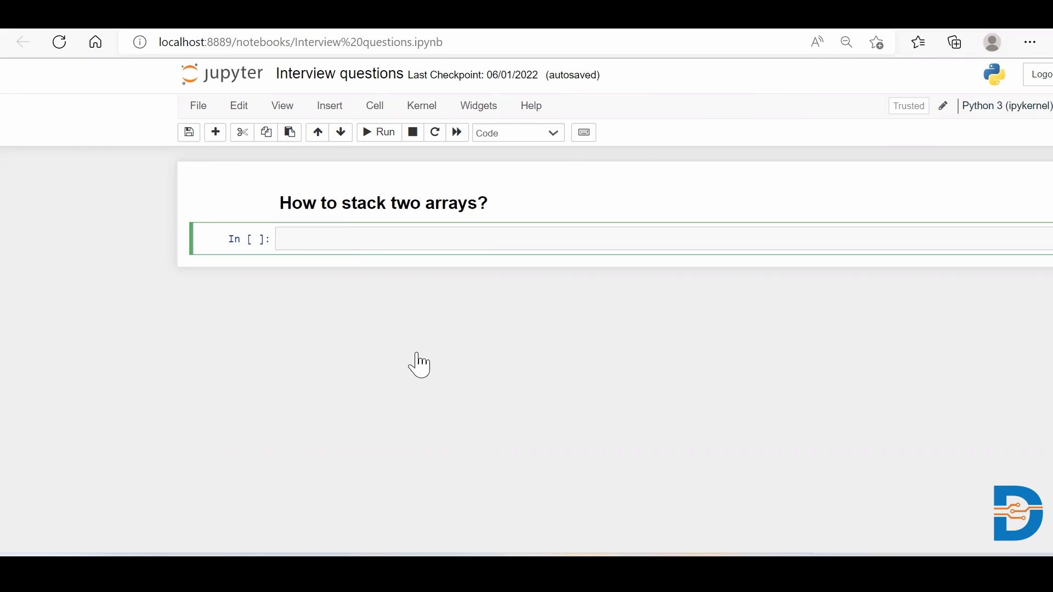
{"action": "type", "text": "import nu"}
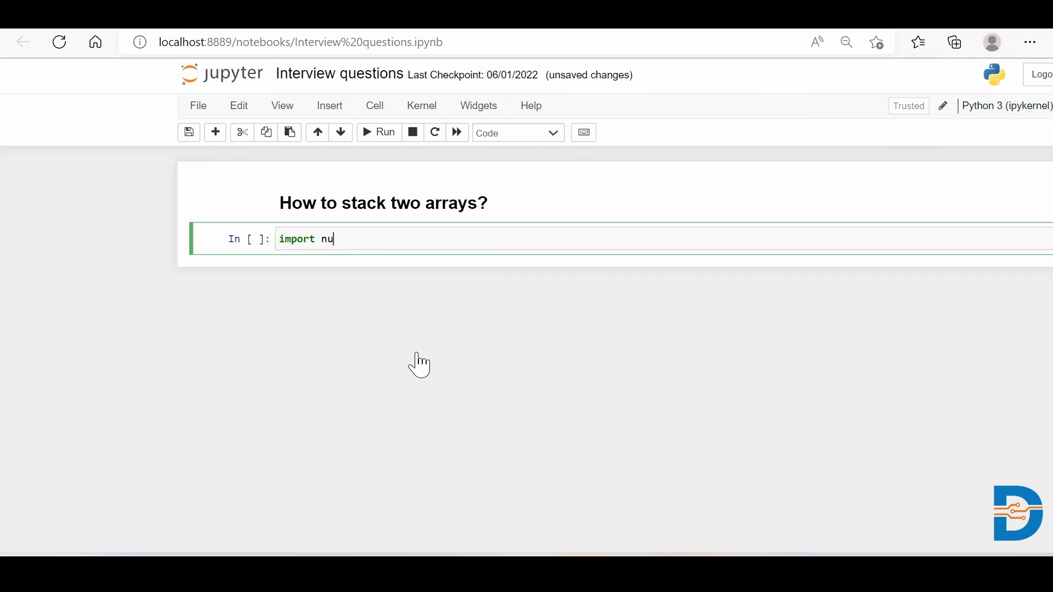
{"action": "type", "text": "mpy as"}
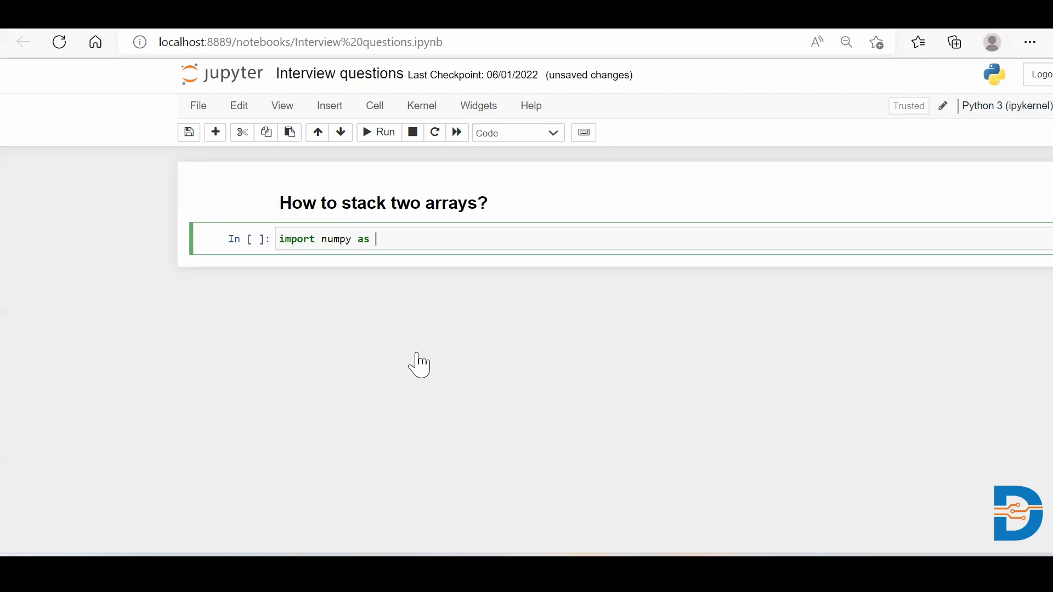
{"action": "key", "text": "shift+enter"}
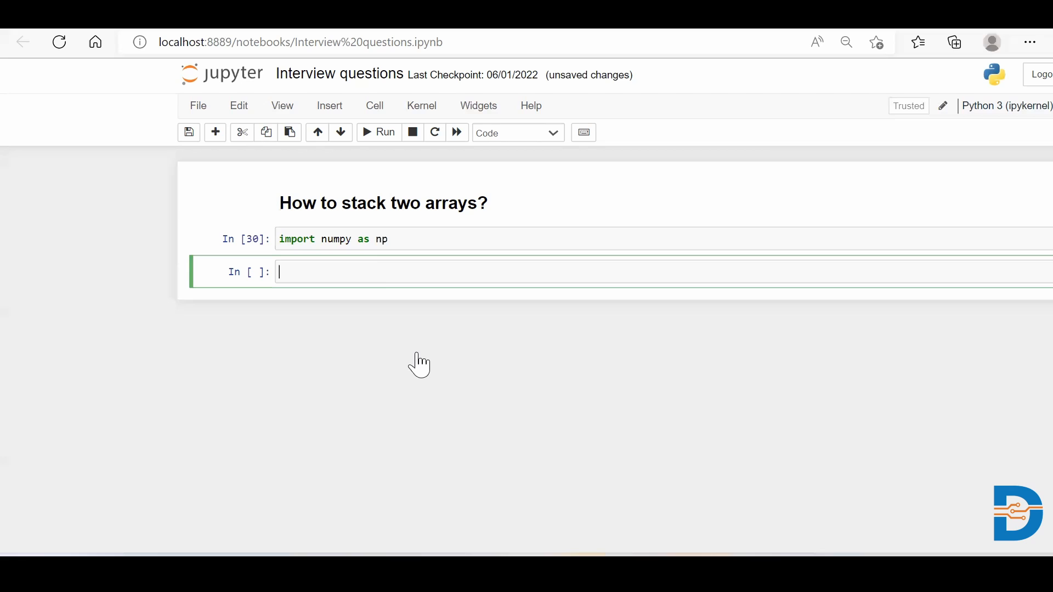
Define a = np.arange(10).reshape(2,5)
{"action": "type", "text": "a"}
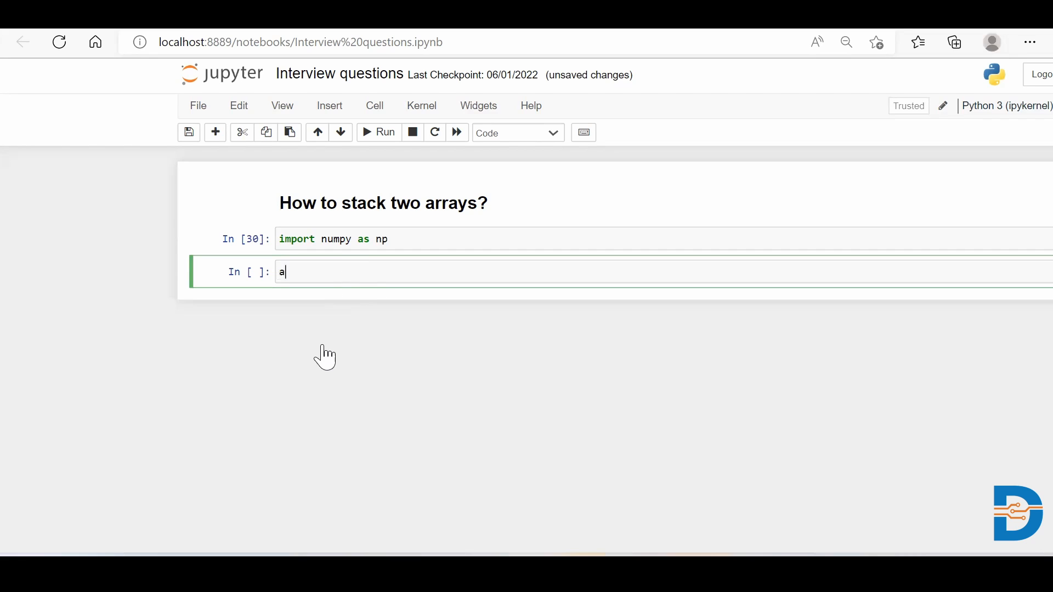
{"action": "type", "text": "="}
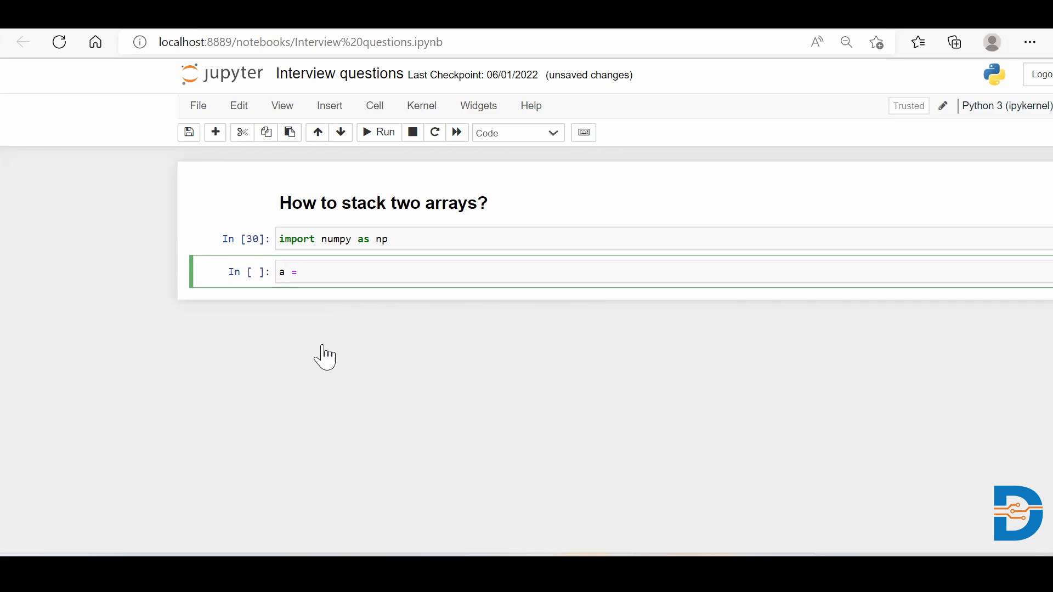
{"action": "type", "text": "np.aran"}
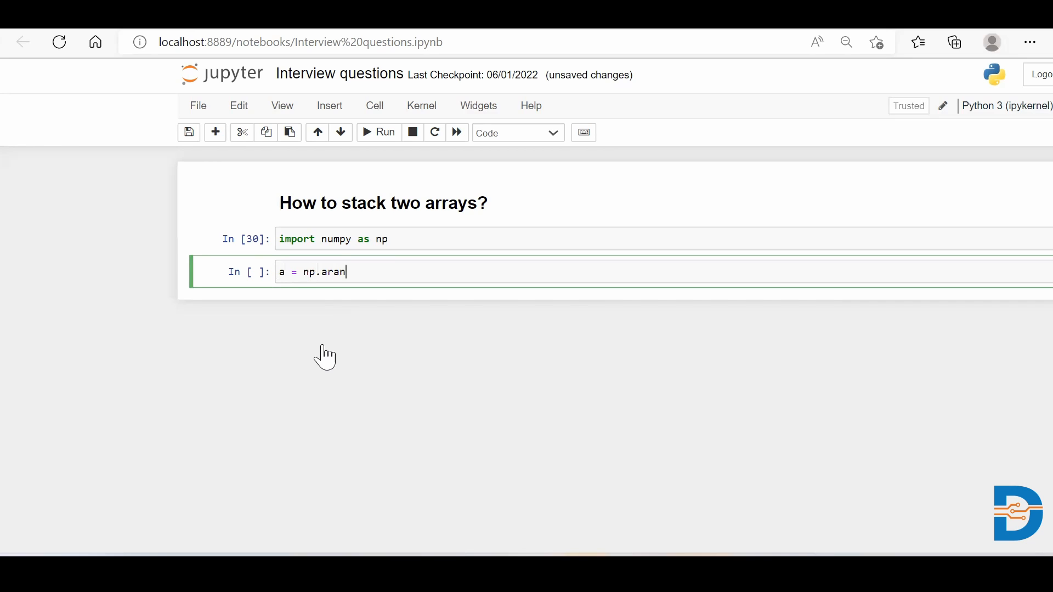
{"action": "type", "text": "ge(10)"}
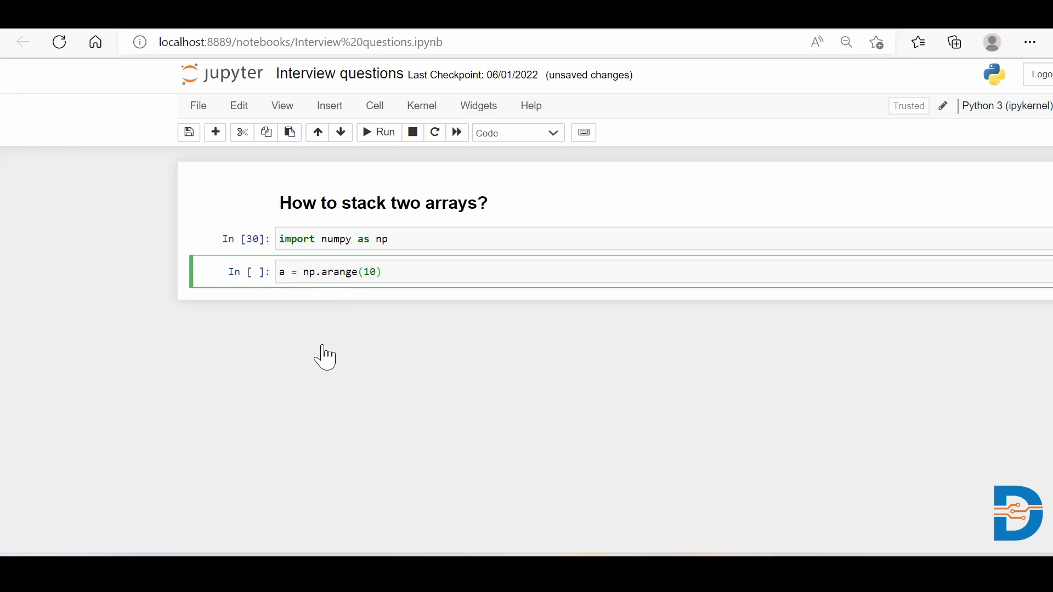
{"action": "type", "text": "."}
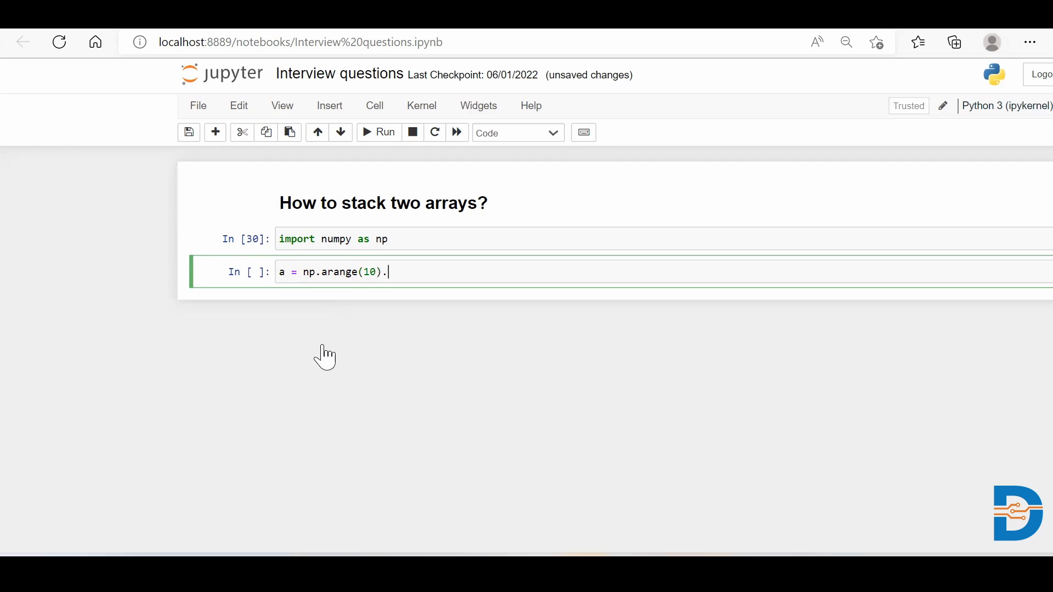
{"action": "type", "text": "reshape("}
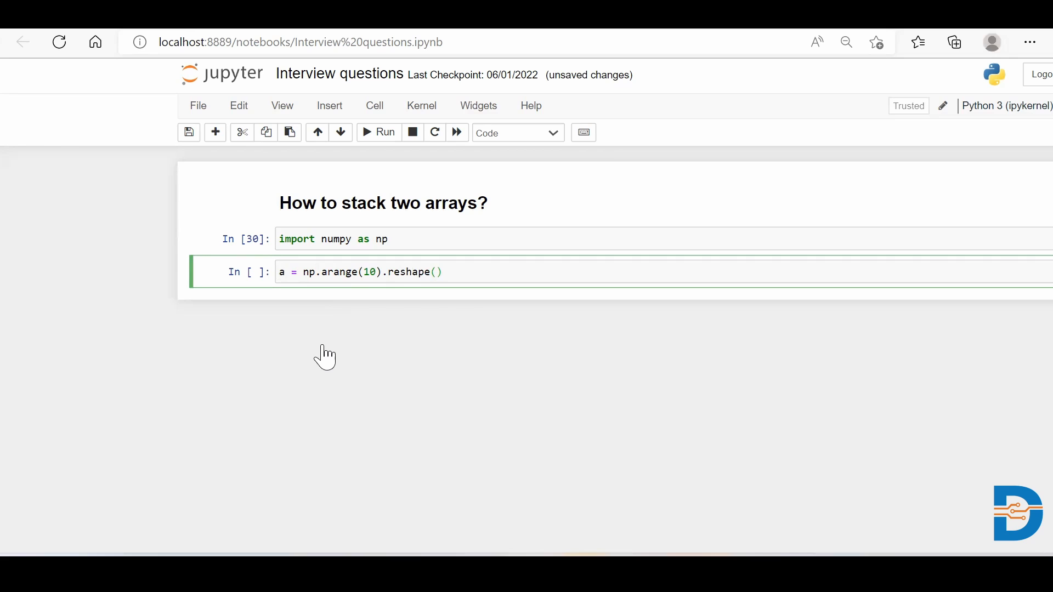
{"action": "type", "text": "2,5"}
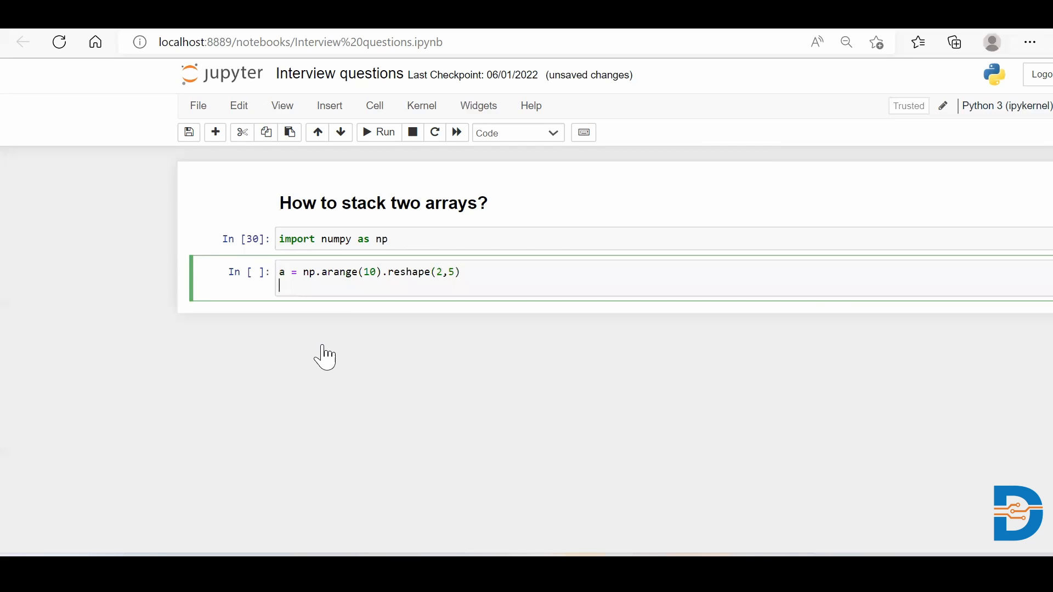
Define b = np.arange(10,20).reshape(2,5) in the same cell
{"action": "type", "text": "b ="}
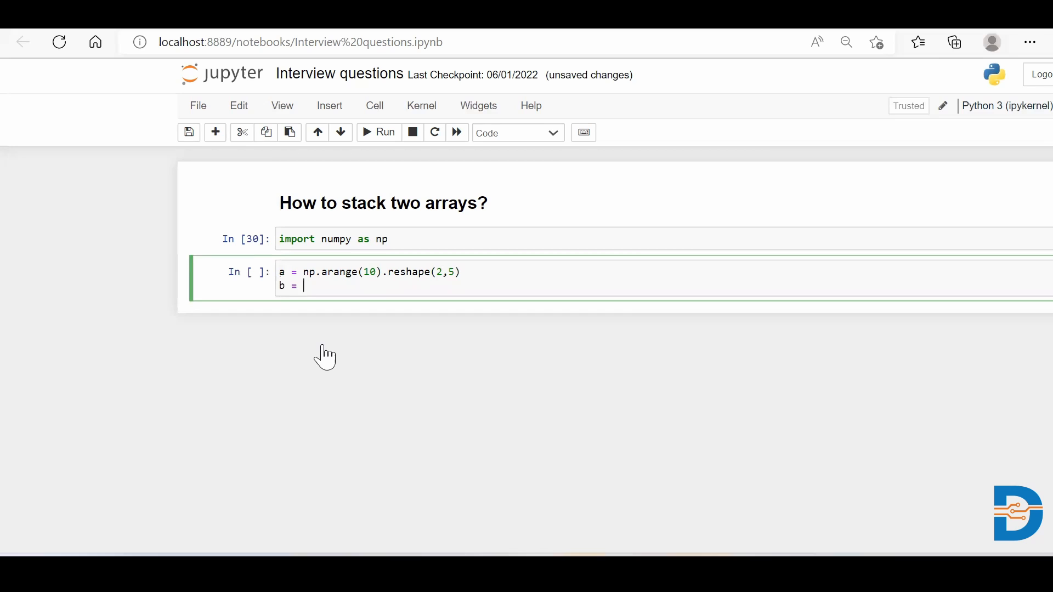
{"action": "type", "text": "np.arange"}
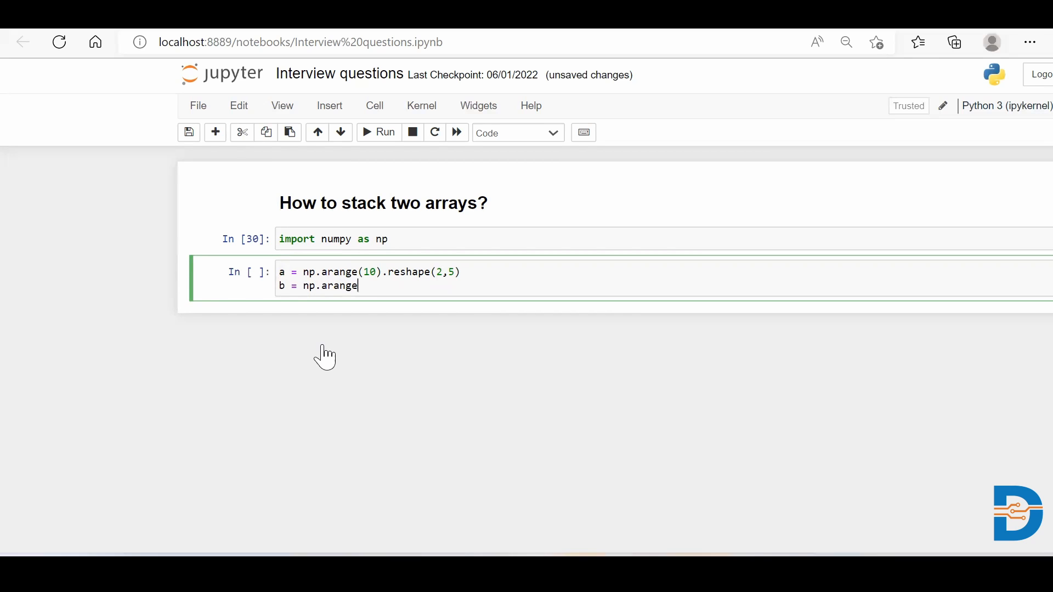
{"action": "type", "text": "(10)"}
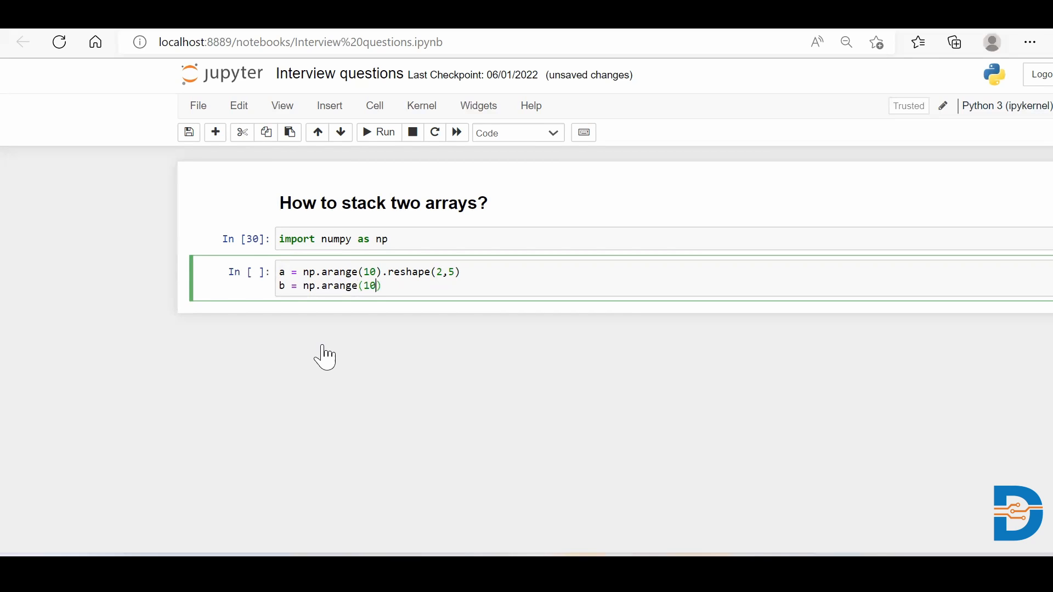
{"action": "type", "text": ",20"}
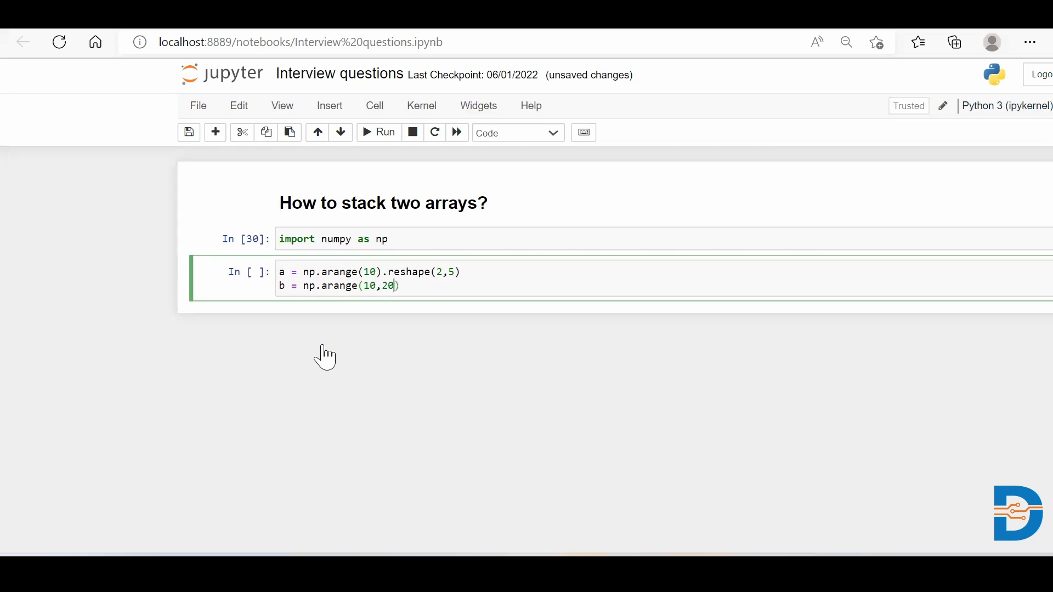
{"action": "type", "text": ".resh"}
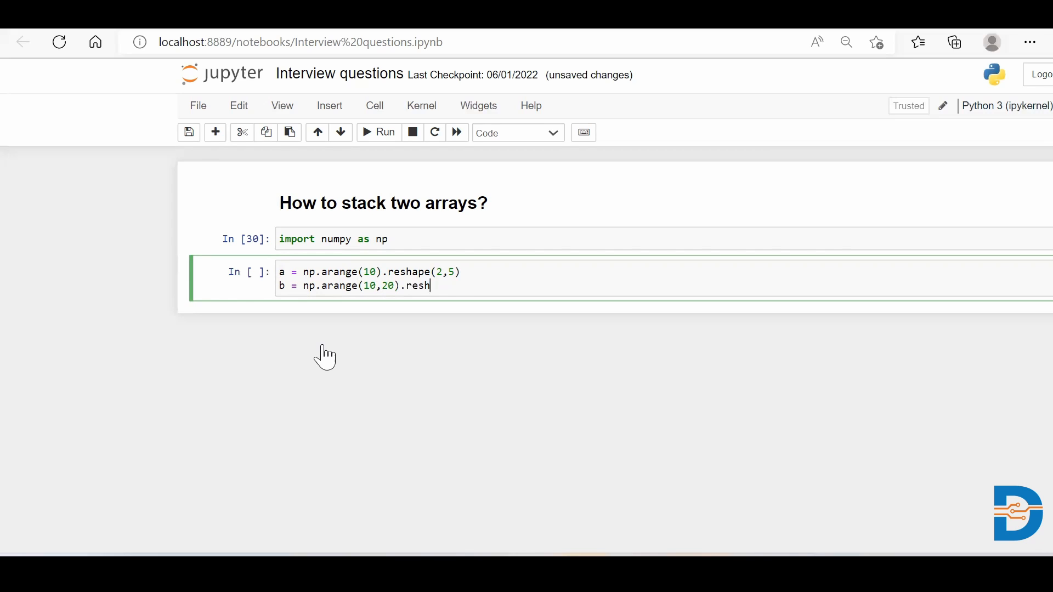
{"action": "type", "text": "ape(2,5)"}
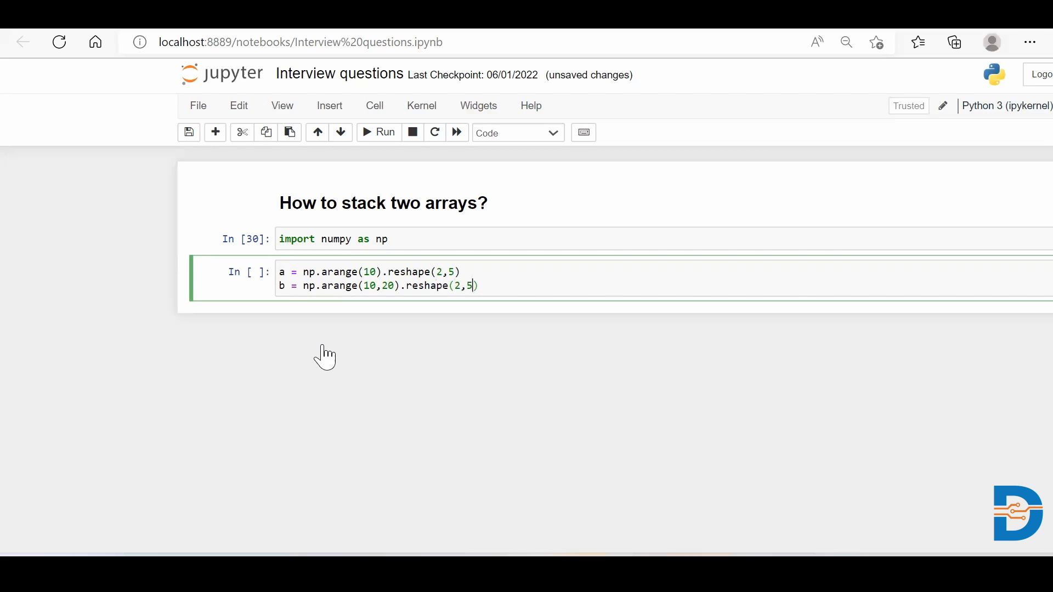
Run the a/b definitions and display a and b as 2×5 arrays of 0–9 and 10–19
{"action": "left_click", "coordinate": [378, 132]}
{"action": "type", "text": "a"}
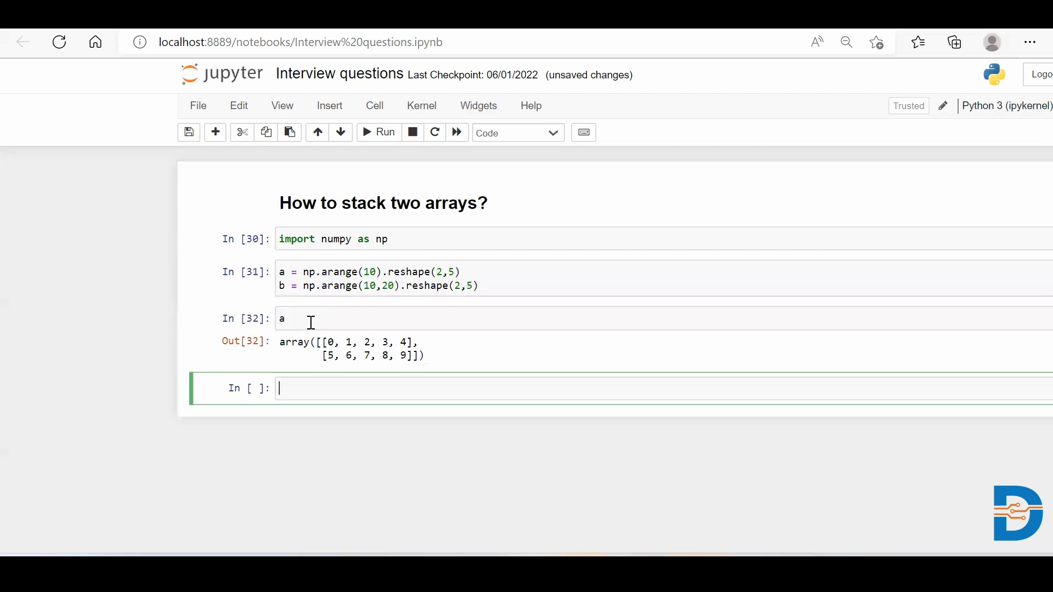
{"action": "scroll", "scroll_direction": "down", "scroll_amount": 3}
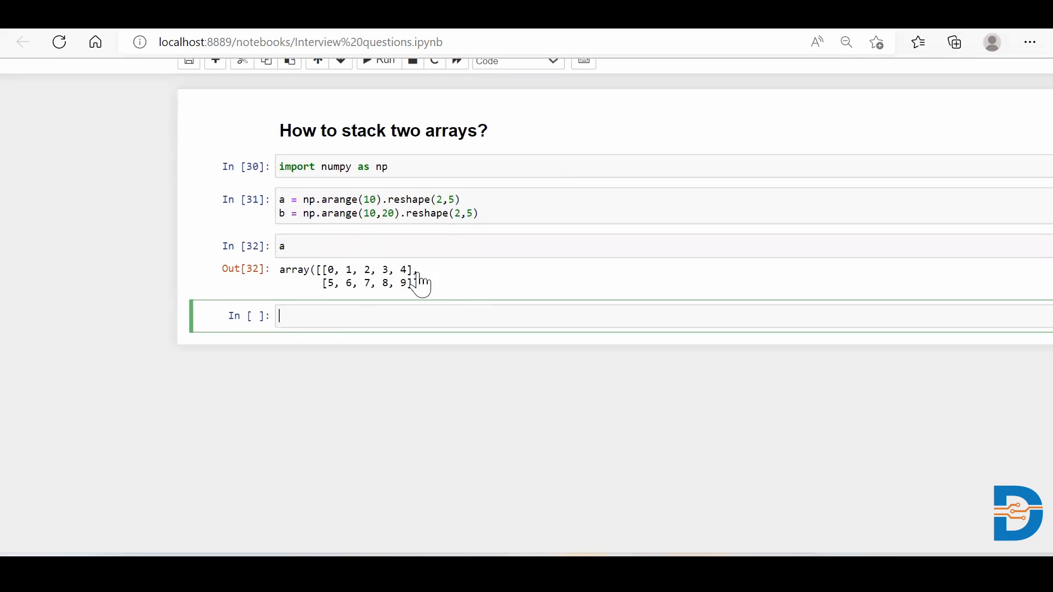
{"action": "type", "text": "b"}
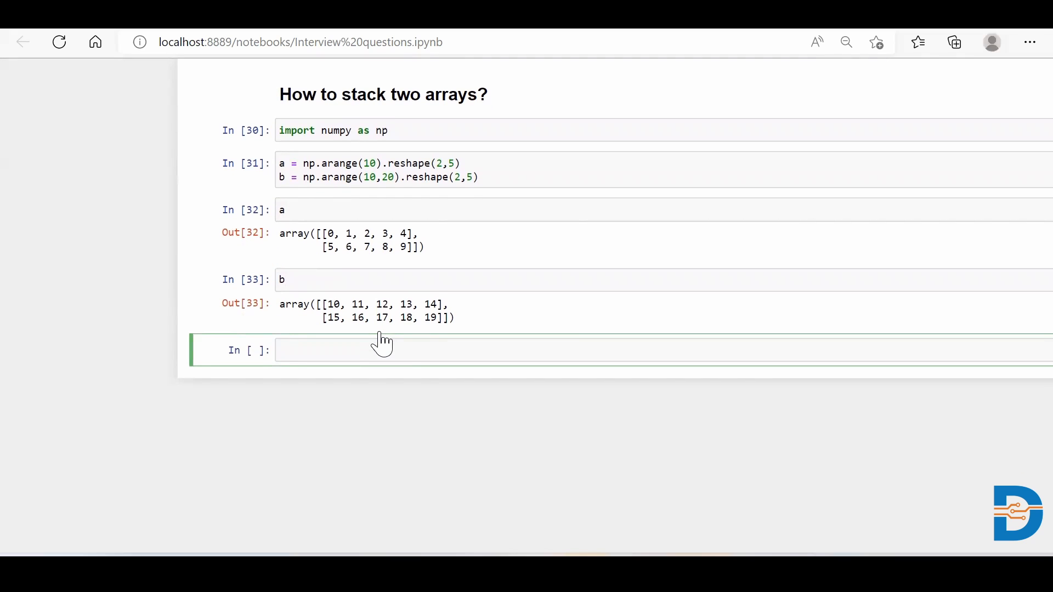
{"action": "mouse_move", "coordinate": [300, 350]}
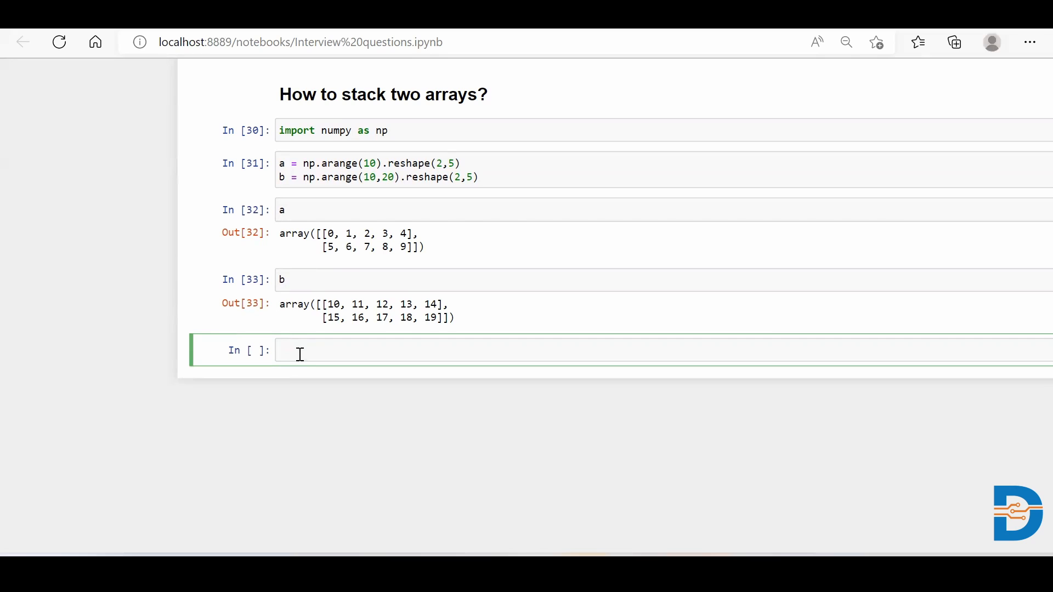
Run np.concatenate([a,b], axis=1) to get the 2×10 side-by-side array
{"action": "type", "text": "np"}
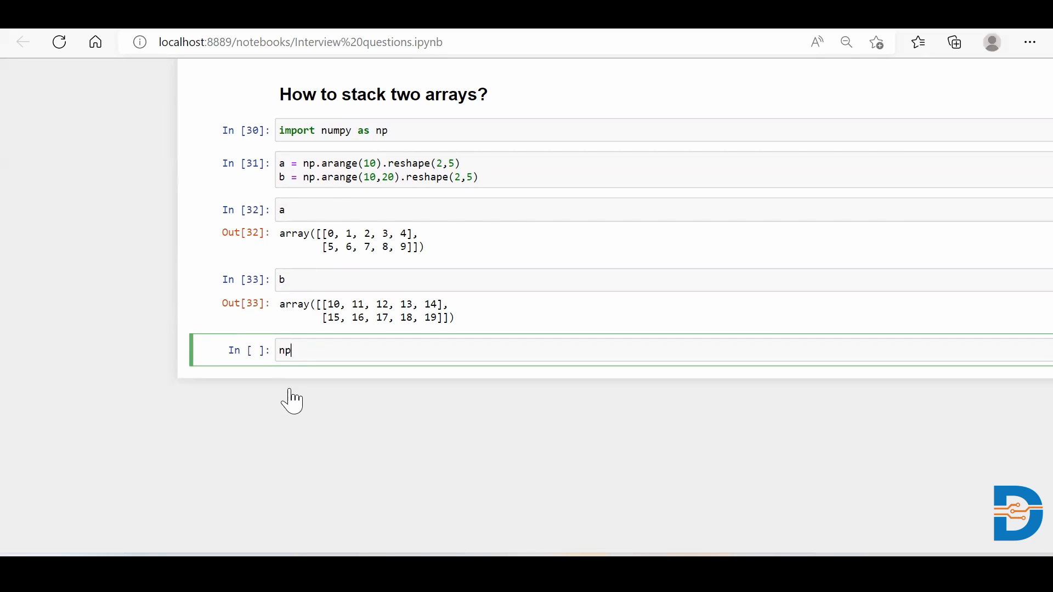
{"action": "type", "text": ".concaten"}
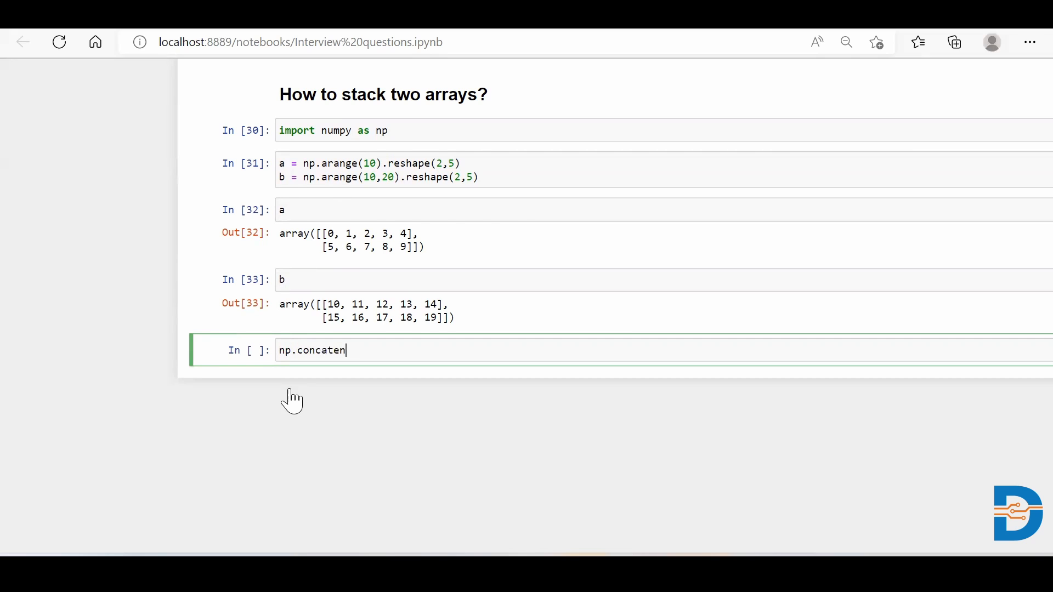
{"action": "type", "text": "ate()"}
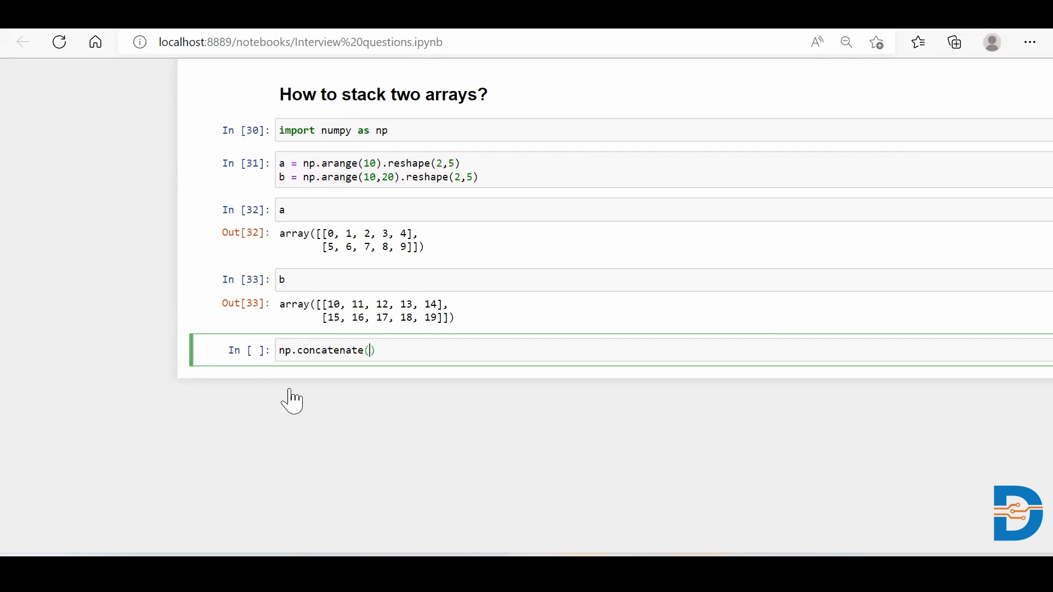
{"action": "type", "text": "[a"}
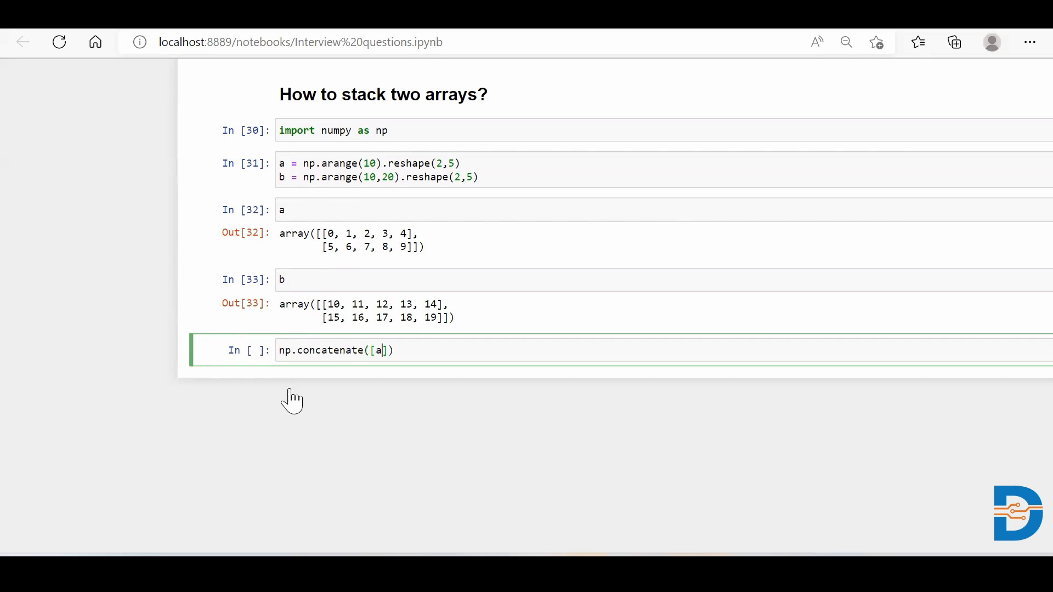
{"action": "type", "text": ",b"}
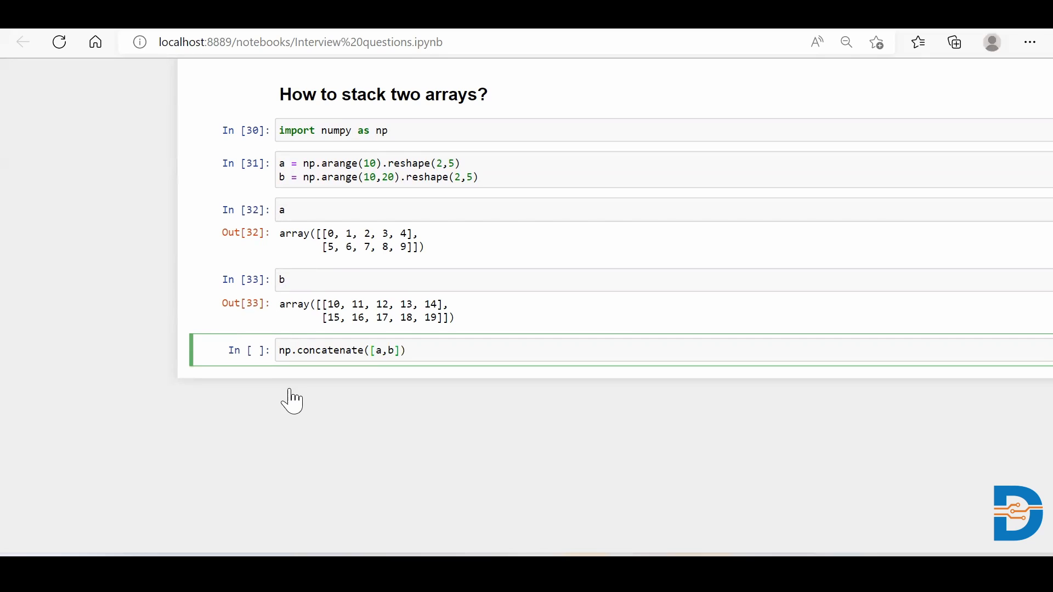
{"action": "type", "text": ",axi"}
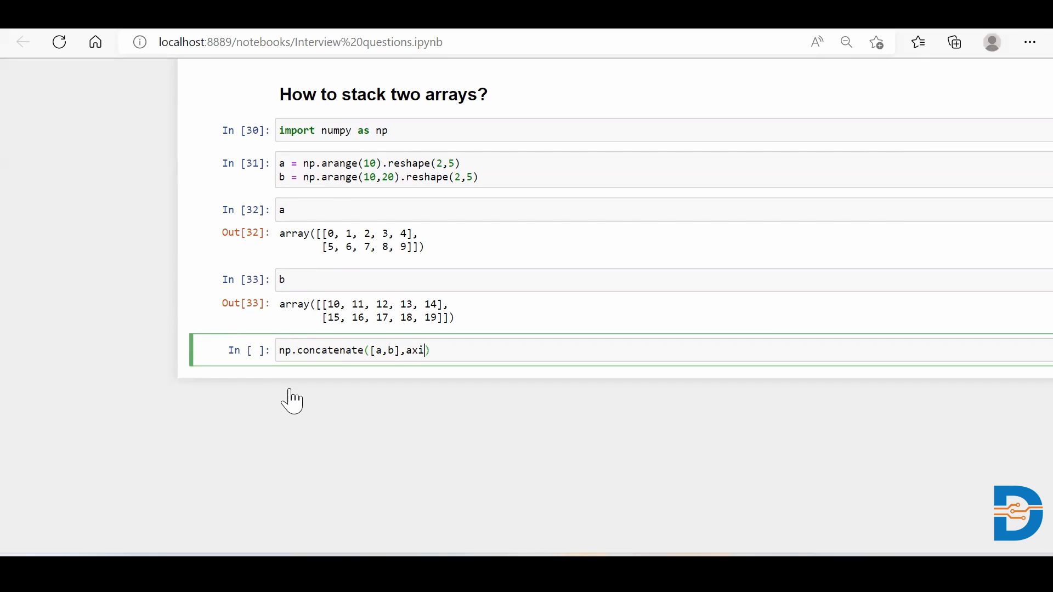
{"action": "type", "text": "s)"}
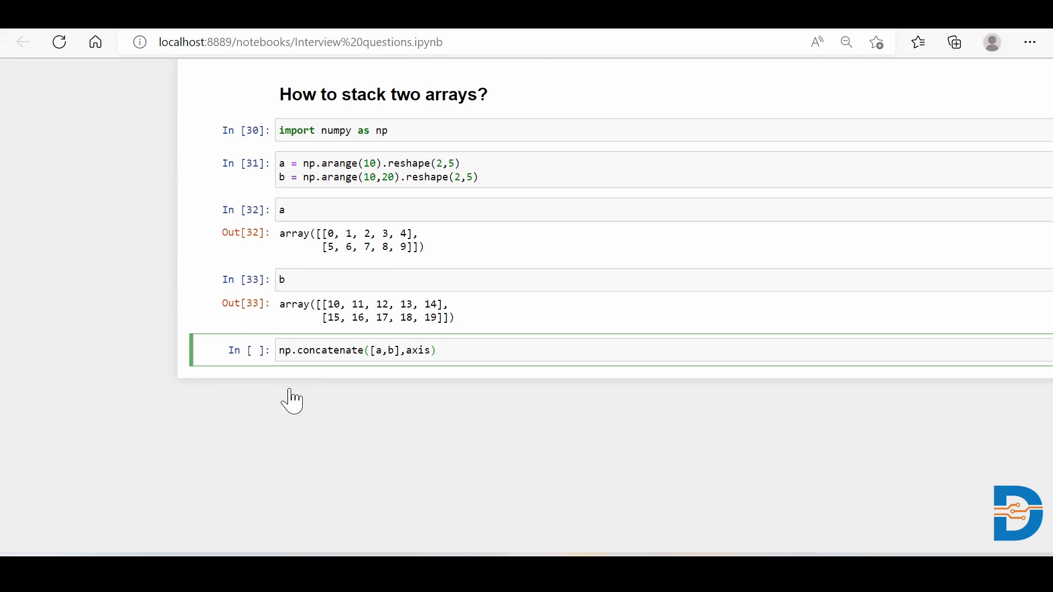
{"action": "type", "text": "=1"}
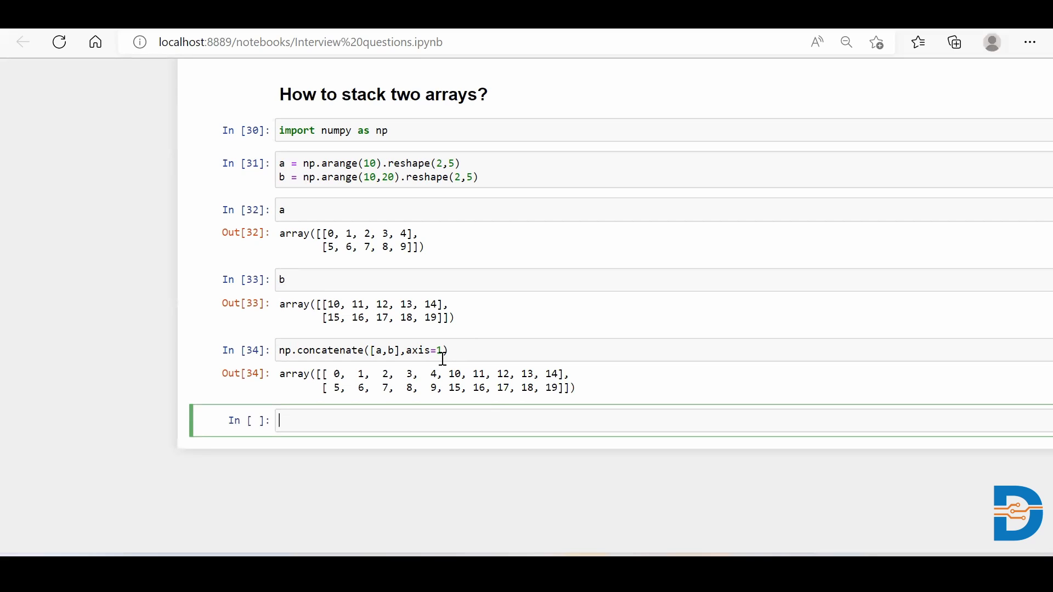
Run np.concatenate([a,b], axis=0) to stack a above b as a 4×5 array
{"action": "type", "text": "n"}
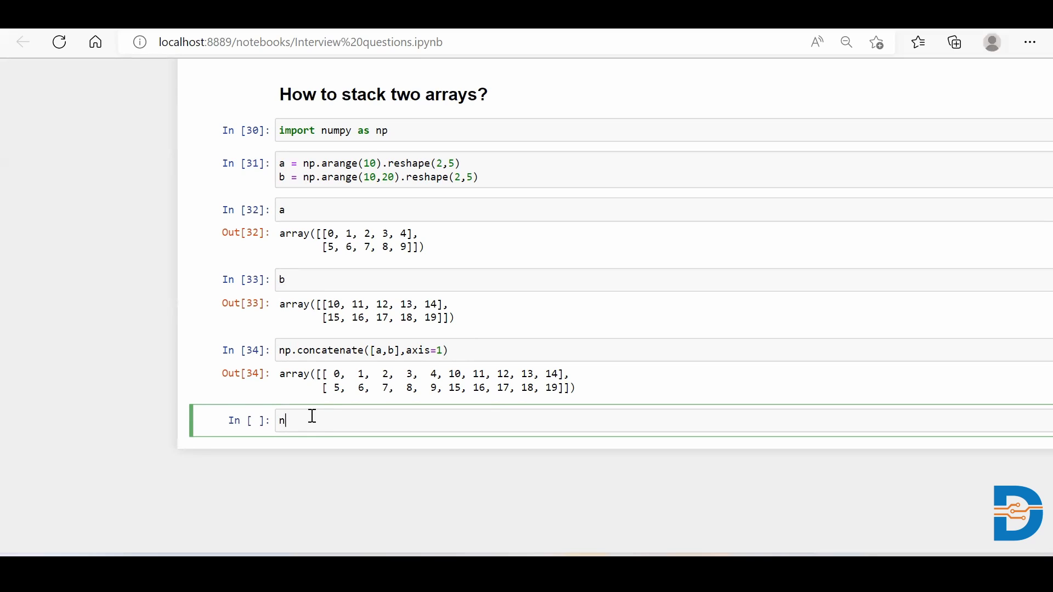
{"action": "type", "text": "p.concatenat"}
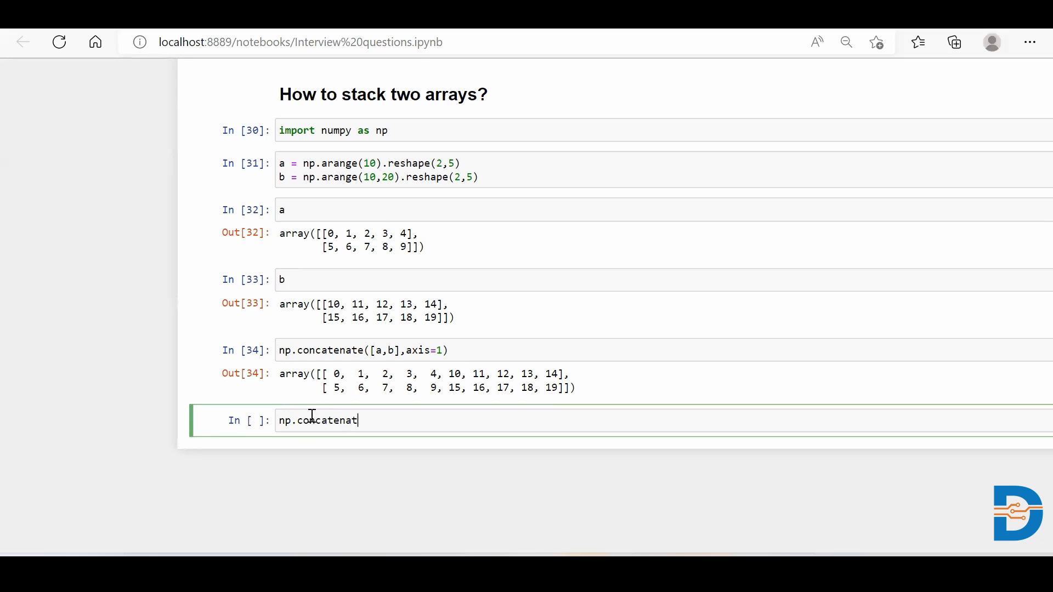
{"action": "type", "text": "e([])"}
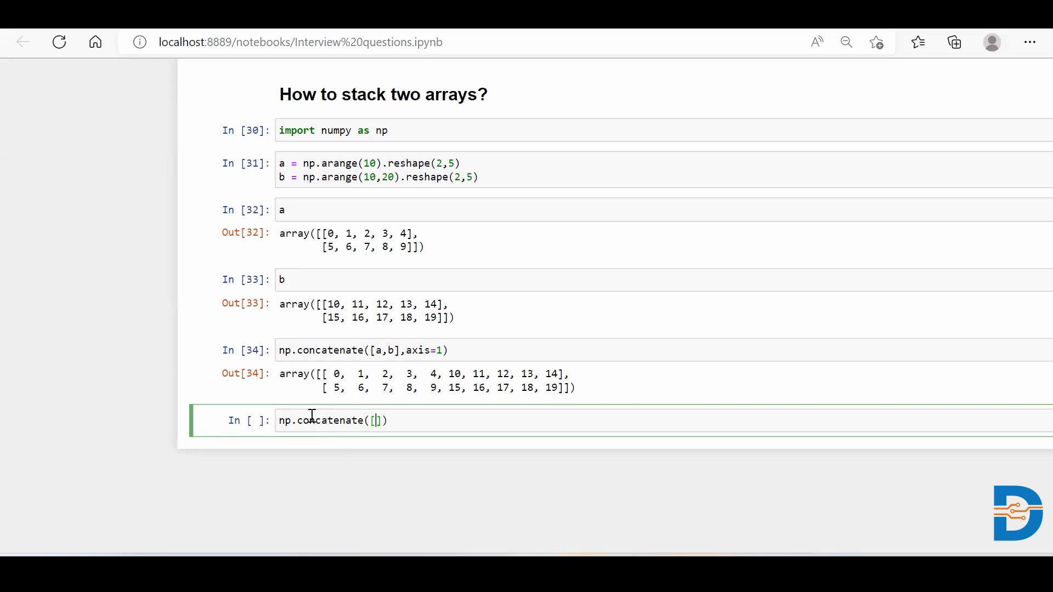
{"action": "type", "text": "a,"}
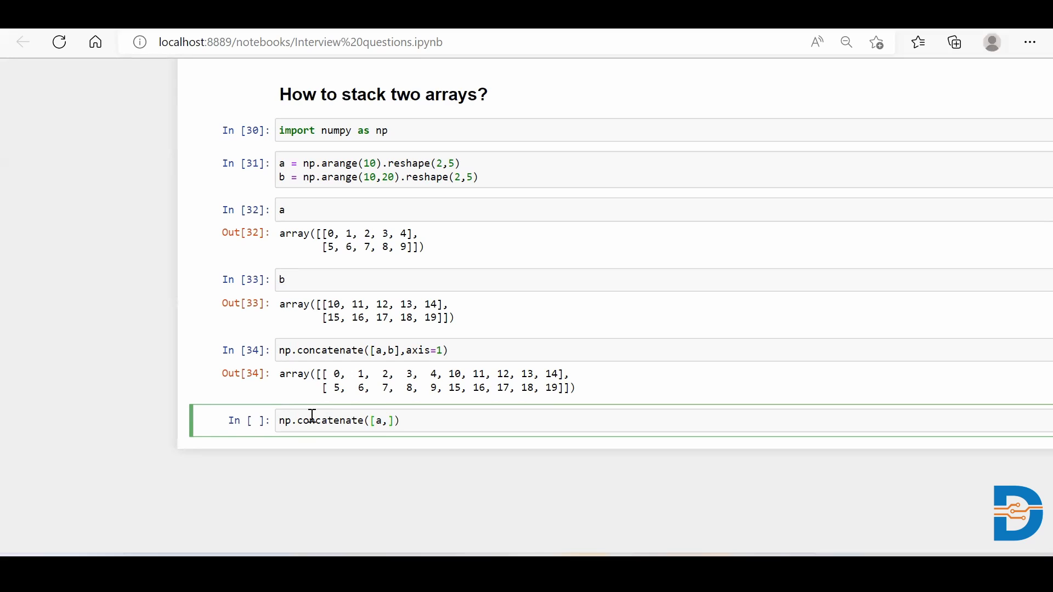
{"action": "type", "text": "b],"}
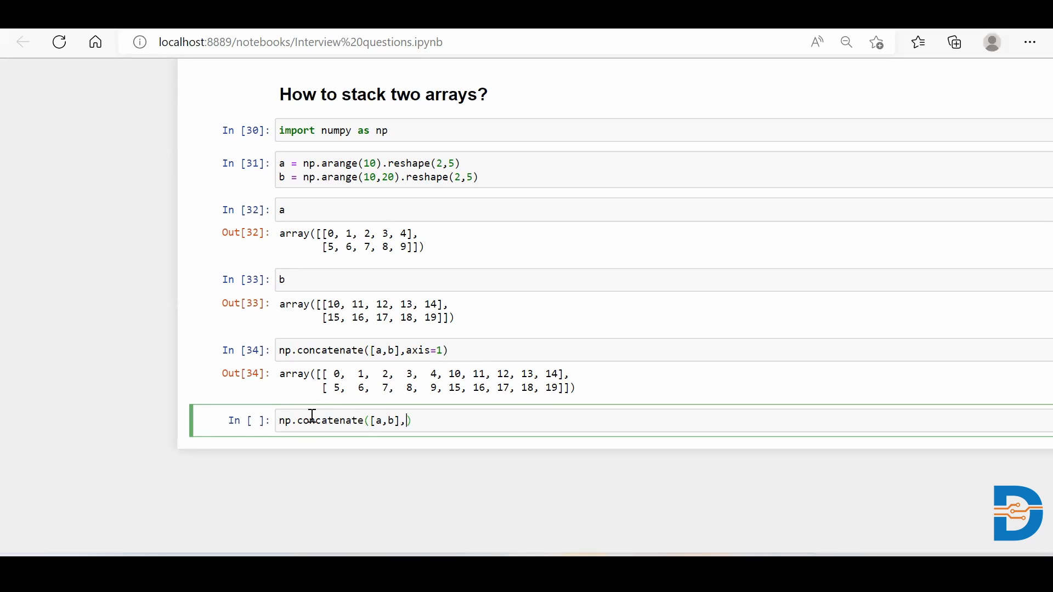
{"action": "type", "text": "axis=0"}
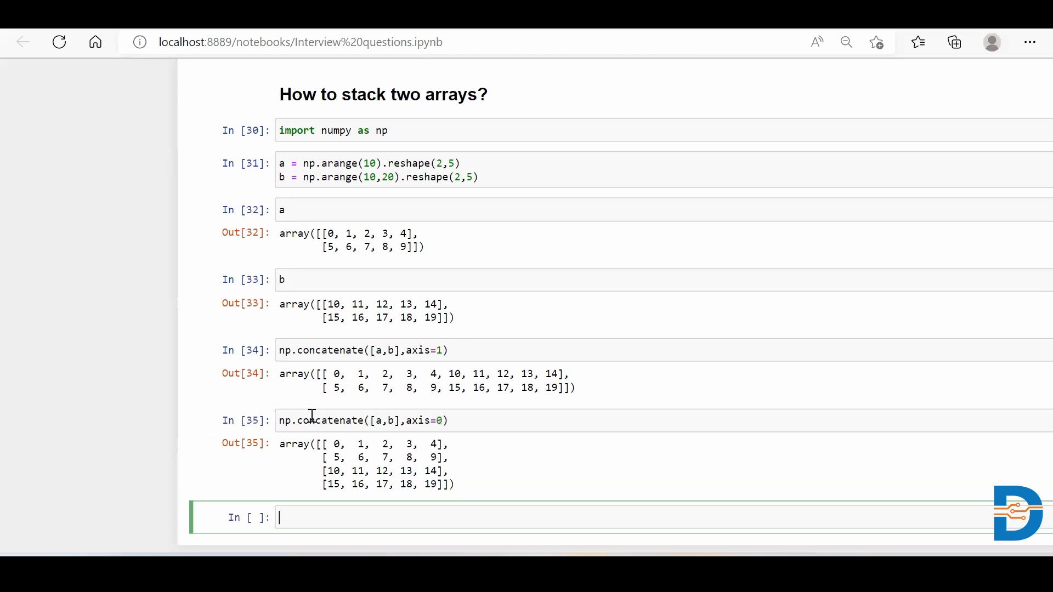
{"action": "scroll", "scroll_direction": "down", "scroll_amount": 3}
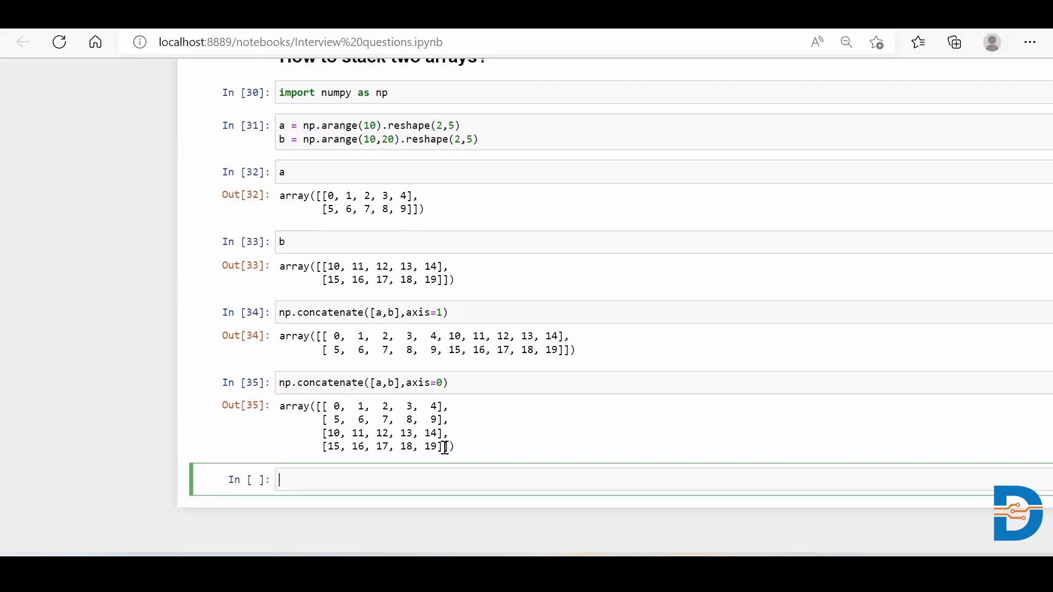
{"action": "scroll", "scroll_direction": "down", "scroll_amount": 3}
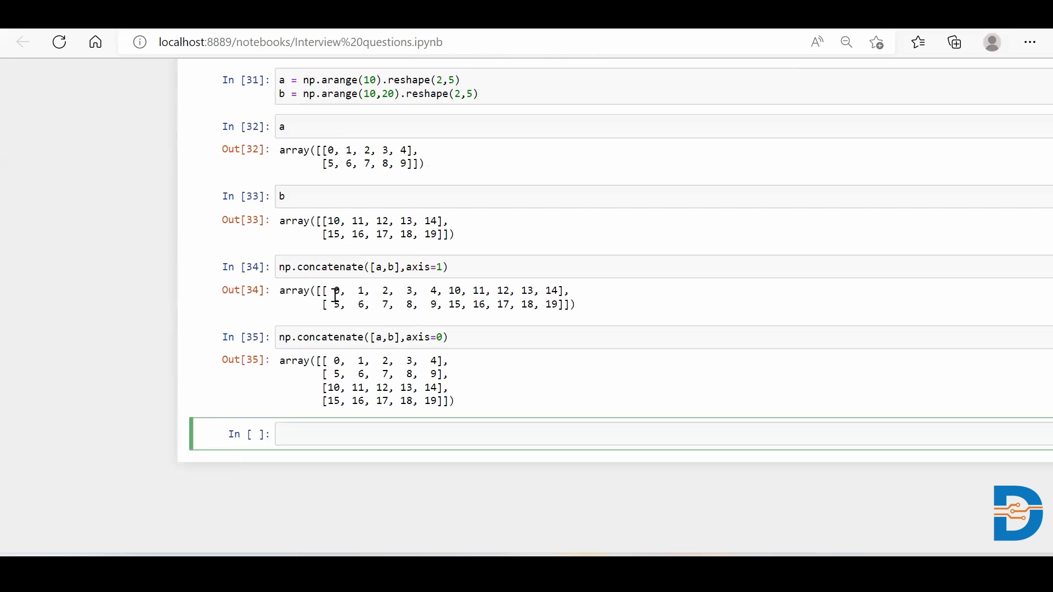
Run np.hstack([a,b]) to produce the same 2×10 horizontal stack
{"action": "type", "text": "n"}
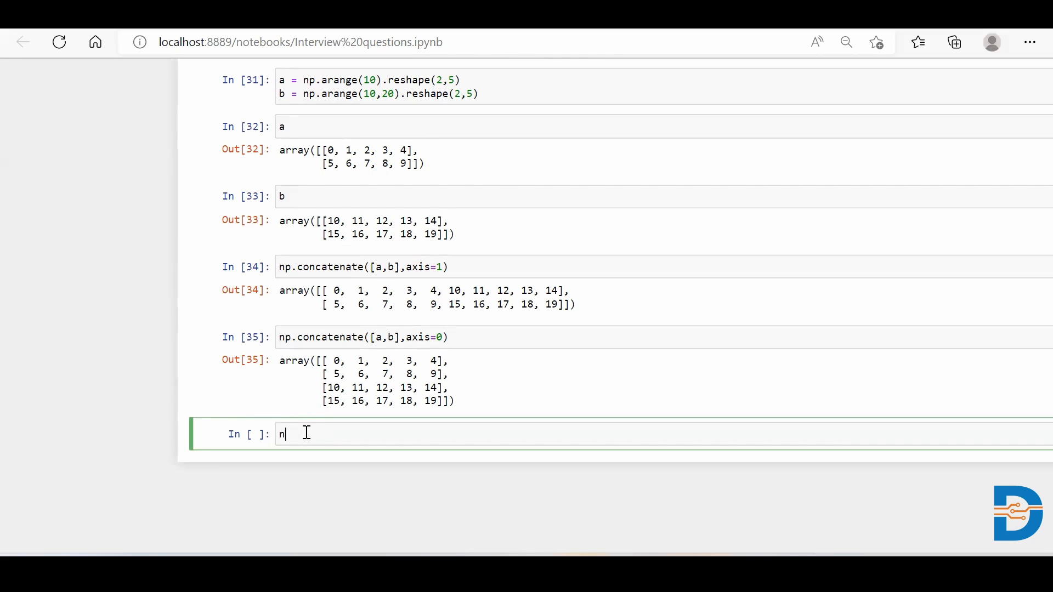
{"action": "type", "text": "p."}
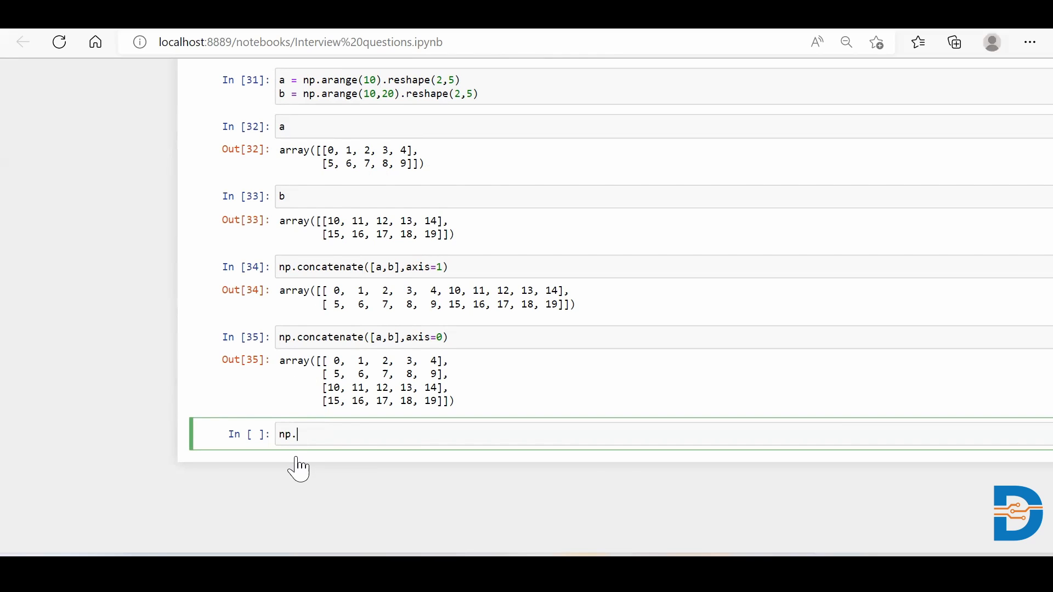
{"action": "type", "text": "hstack"}
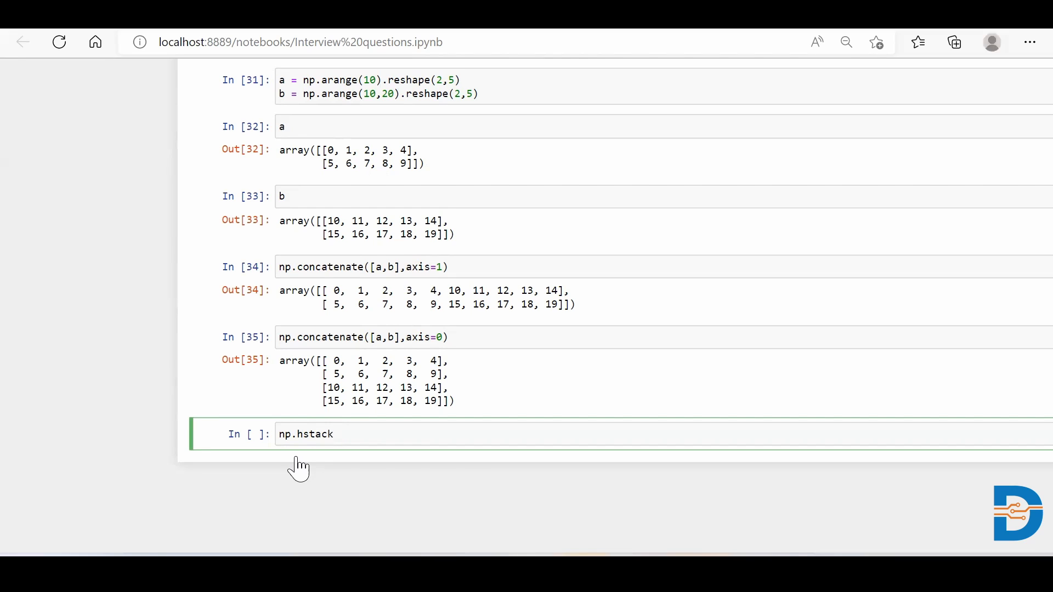
{"action": "type", "text": "()"}
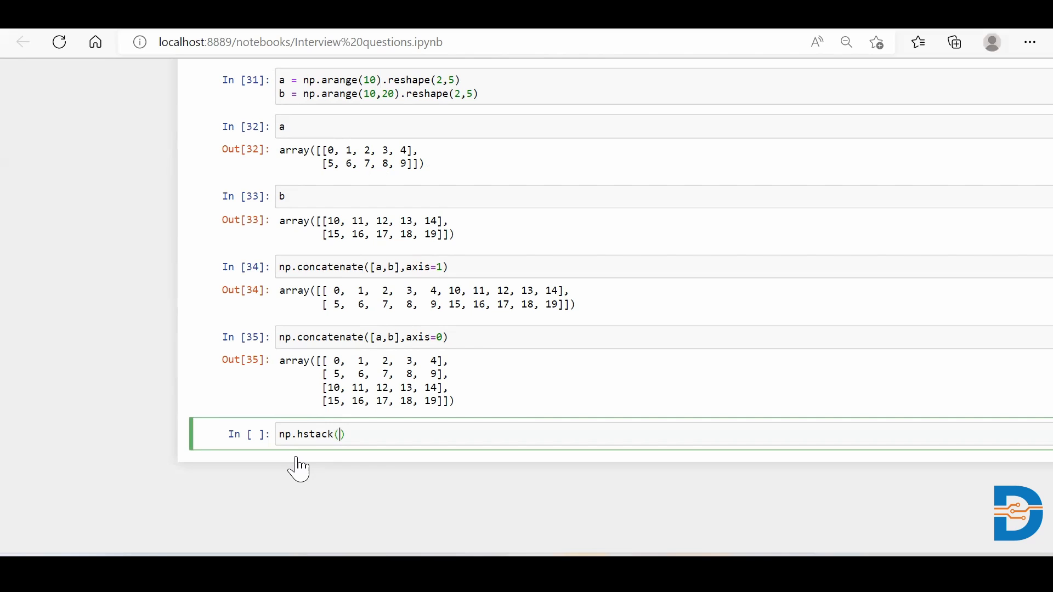
{"action": "type", "text": "[a,b]"}
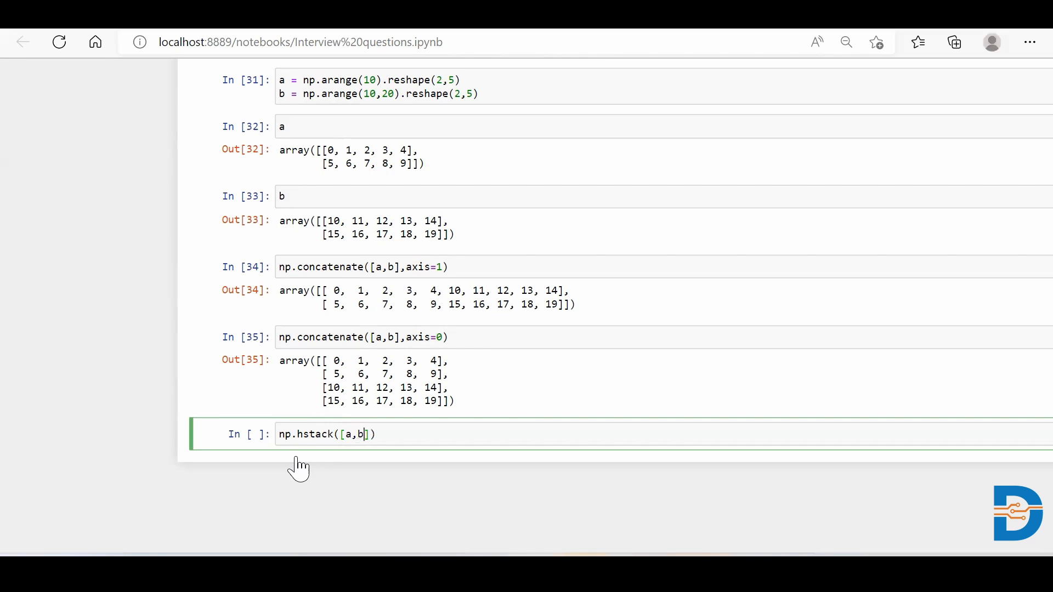
{"action": "key", "text": "shift+enter"}
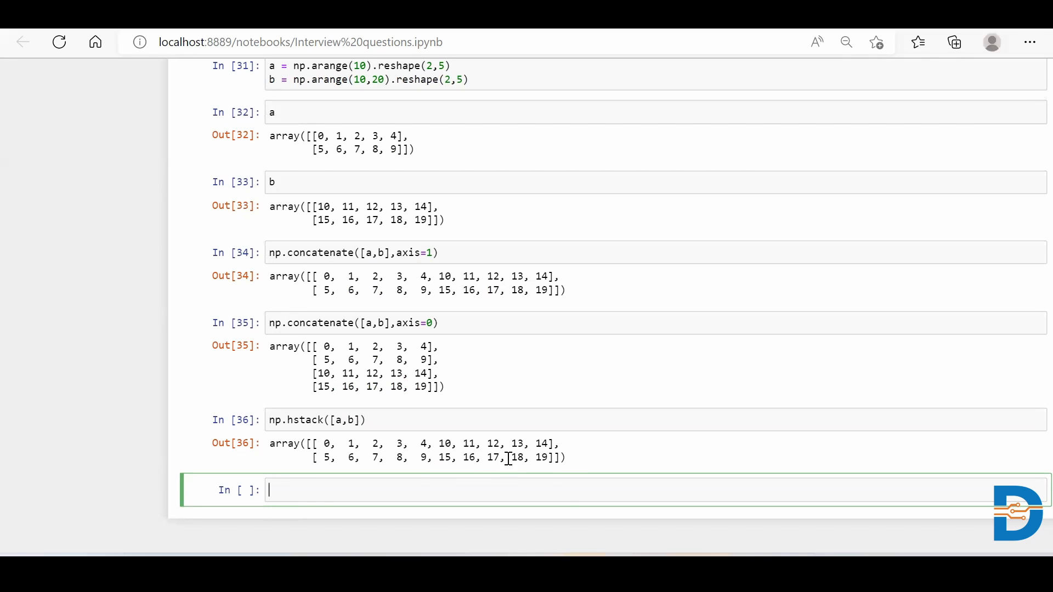
Run np.vstack([a,b]) to produce the 4×5 vertical stack
{"action": "type", "text": "n"}
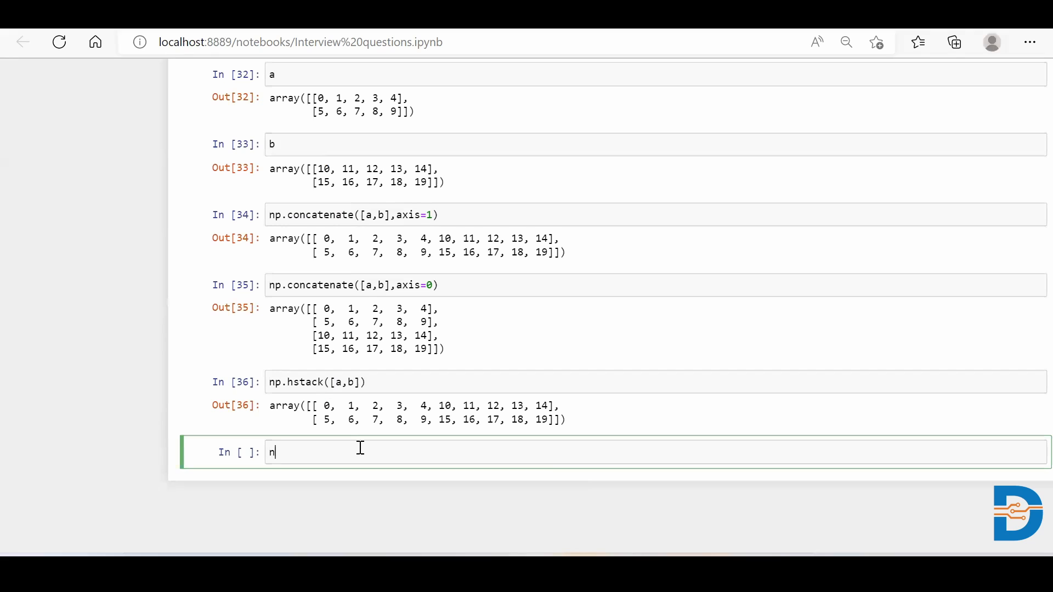
{"action": "type", "text": "p.vstac"}
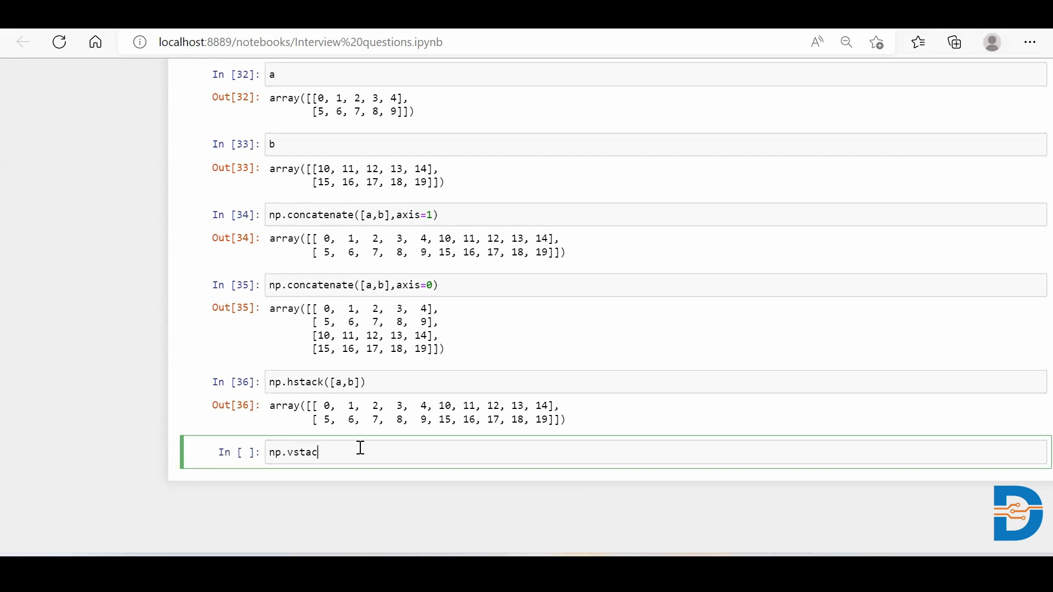
{"action": "type", "text": "()"}
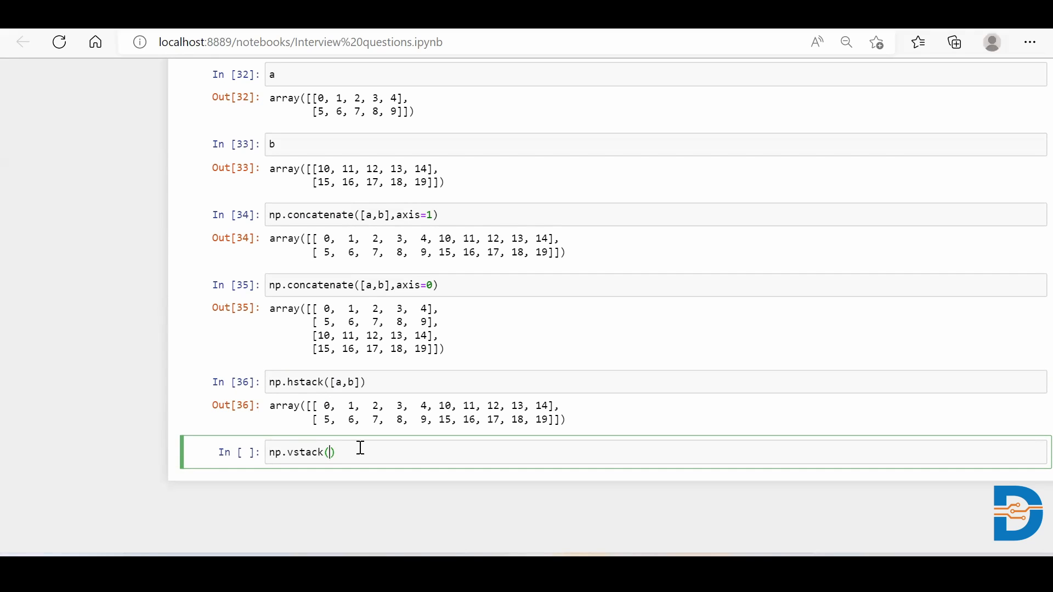
{"action": "type", "text": "[a,b"}
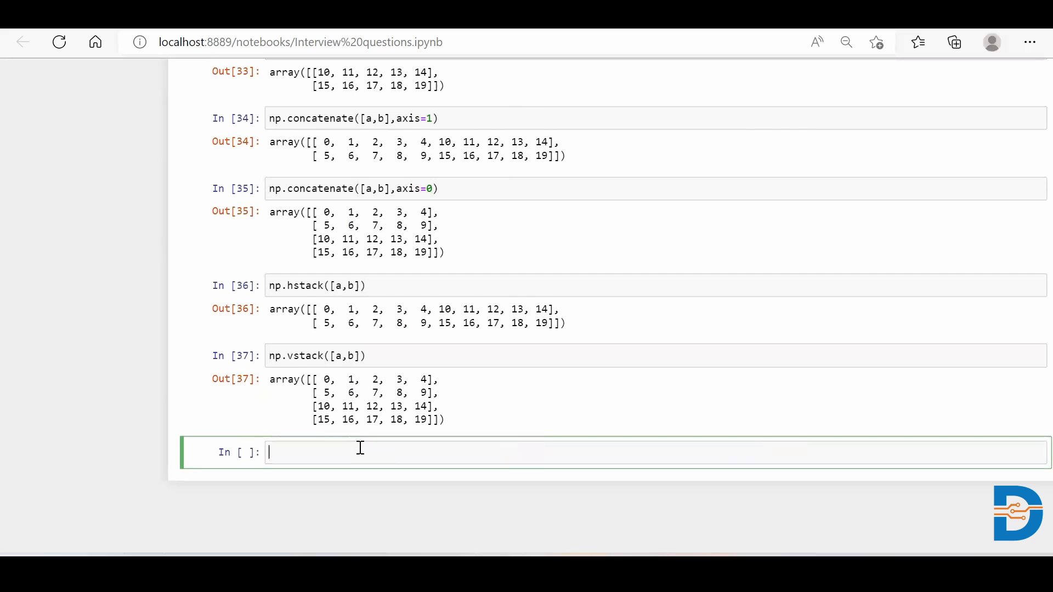
{"action": "scroll", "scroll_direction": "down", "scroll_amount": 3}
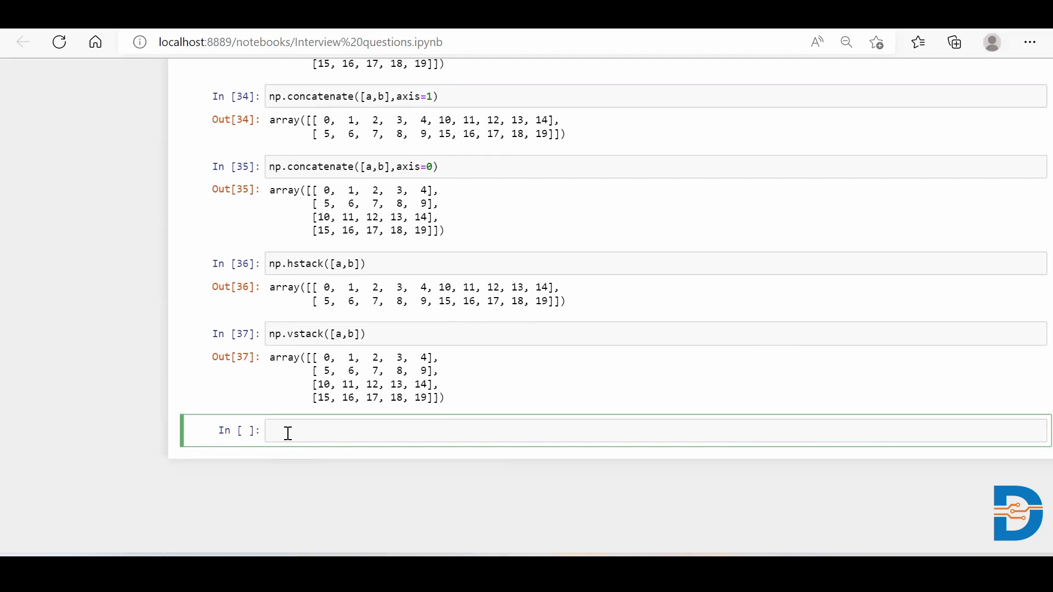
Run np.c_[a,b] to join a and b column-wise into a 2×10 array
{"action": "type", "text": "np"}
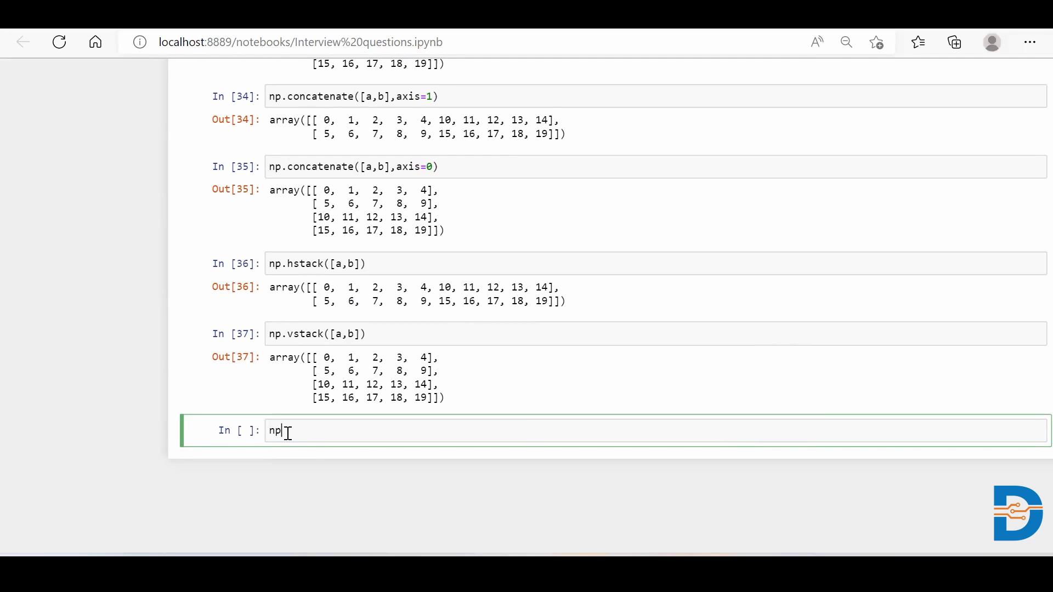
{"action": "type", "text": "."}
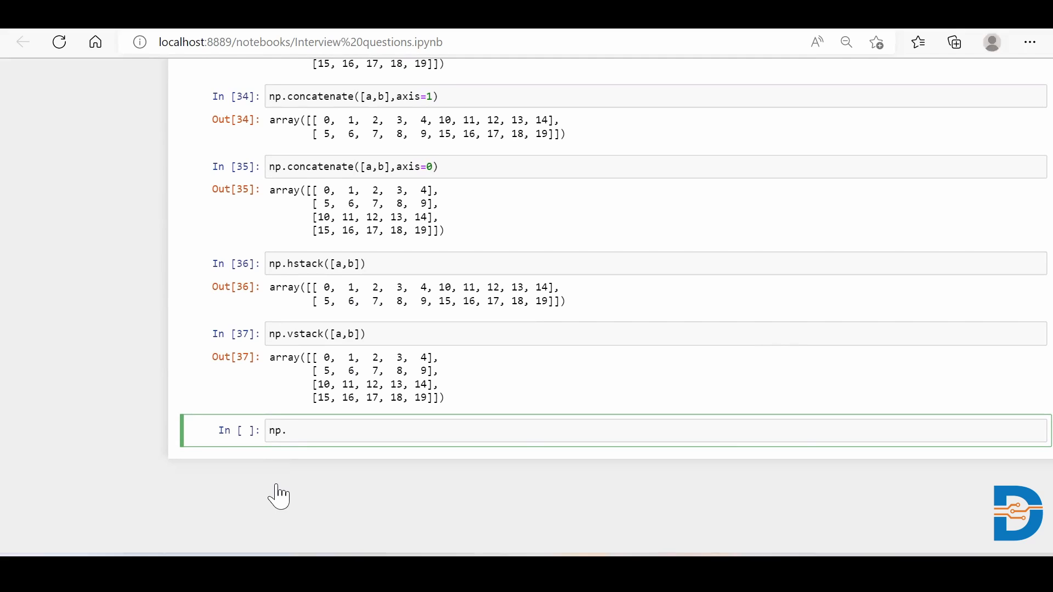
{"action": "type", "text": "c_[]"}
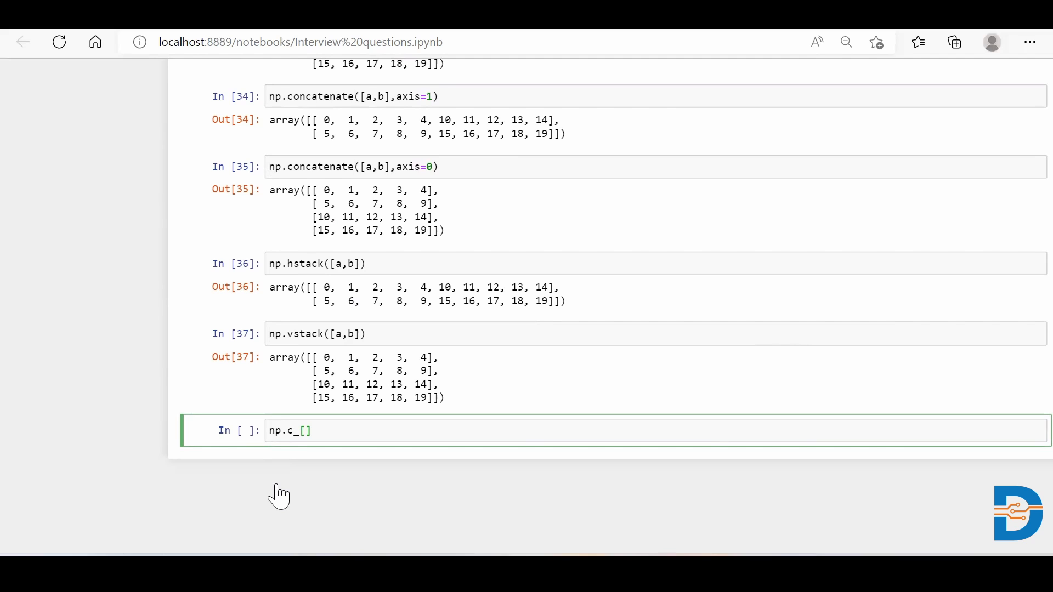
{"action": "type", "text": "a,b"}
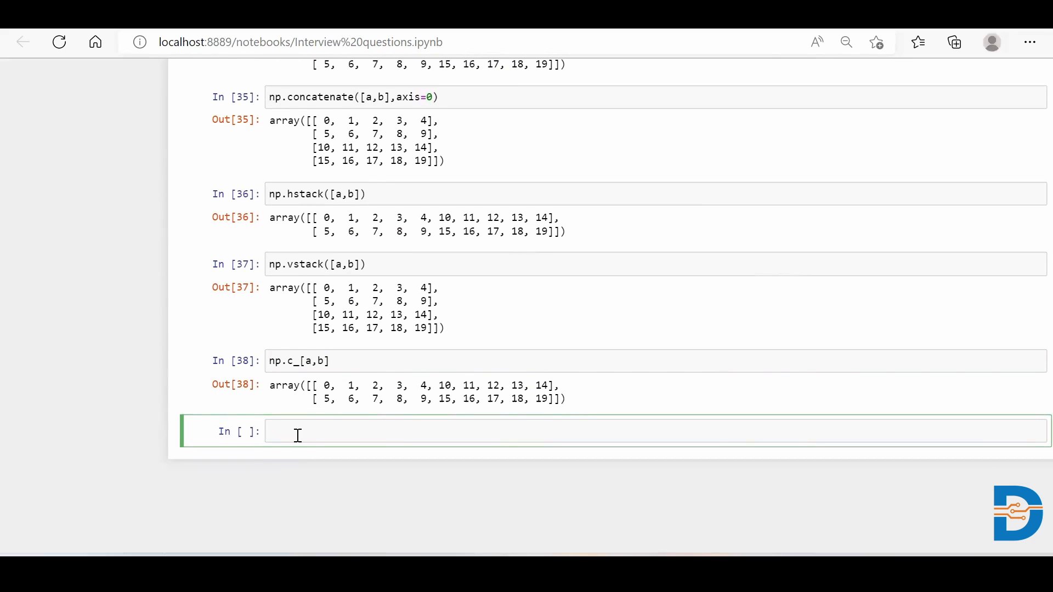
Run np.r_[a,b] to join a and b row-wise into a 4×5 array
{"action": "type", "text": "np."}
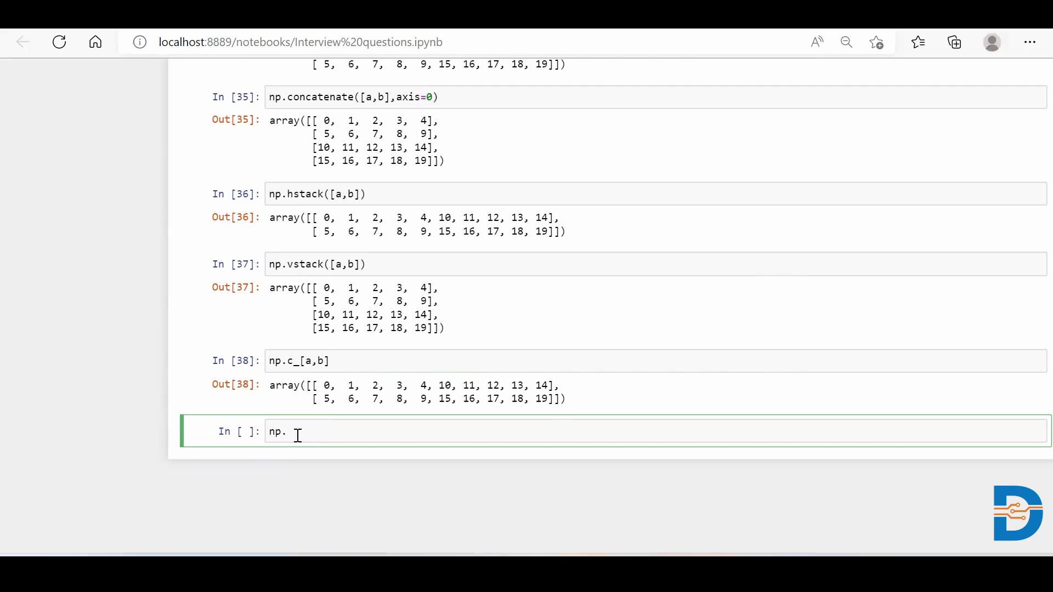
{"action": "type", "text": "r_"}
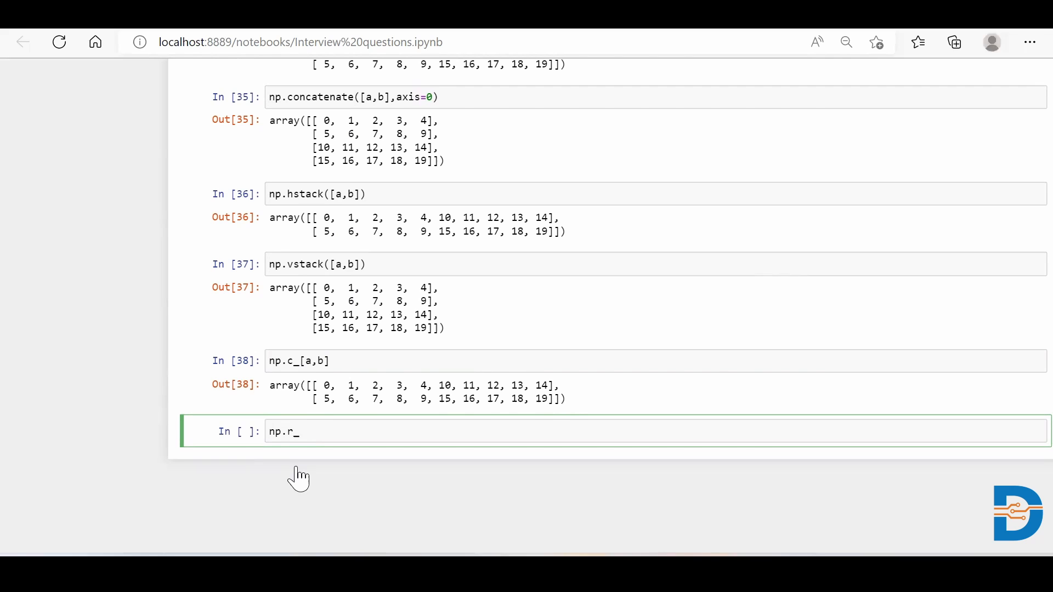
{"action": "type", "text": "[a,b]"}
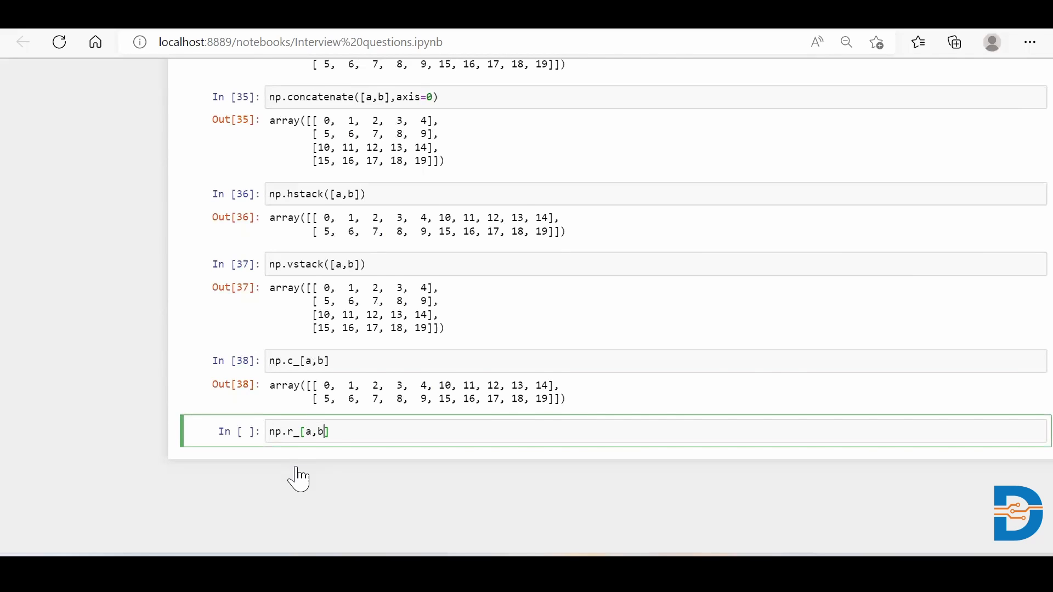
{"action": "key", "text": "Shift+Enter"}
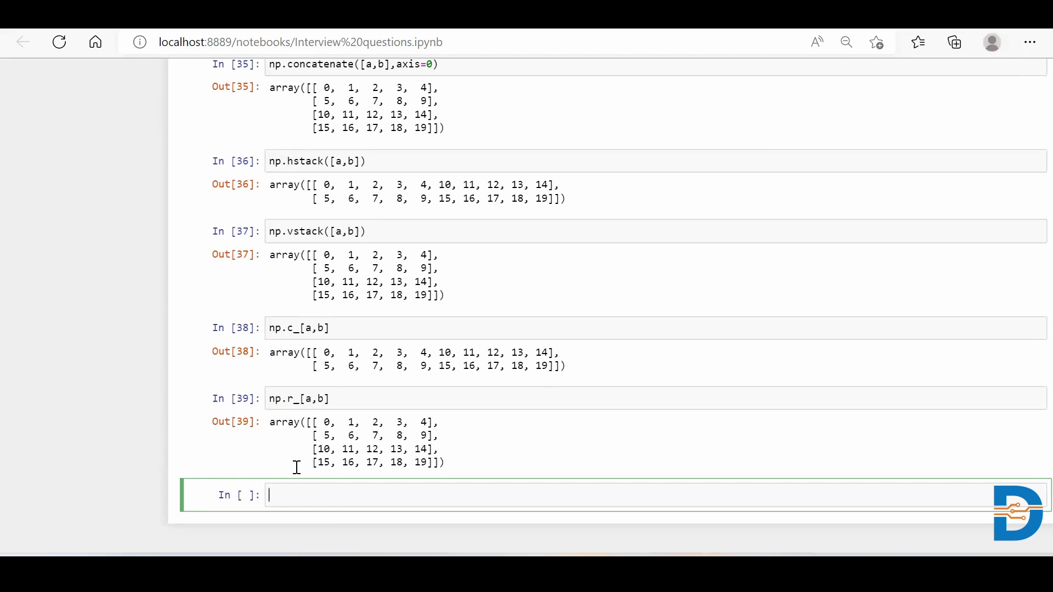
{"action": "mouse_move", "coordinate": [567, 359]}
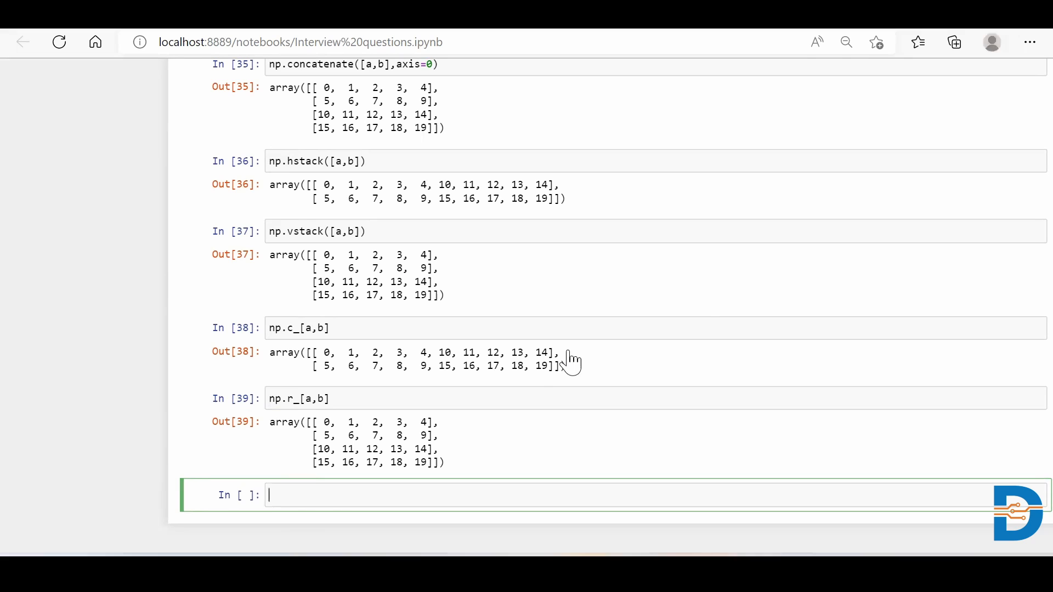
{"action": "scroll", "scroll_direction": "up", "scroll_amount": 3}
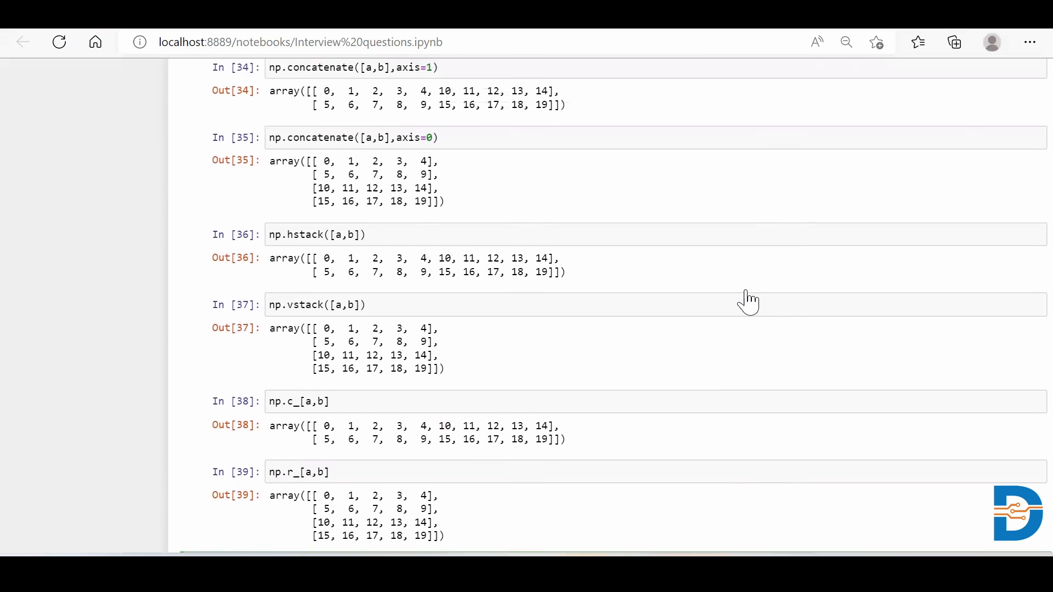
{"action": "scroll", "scroll_direction": "up", "scroll_amount": 3}
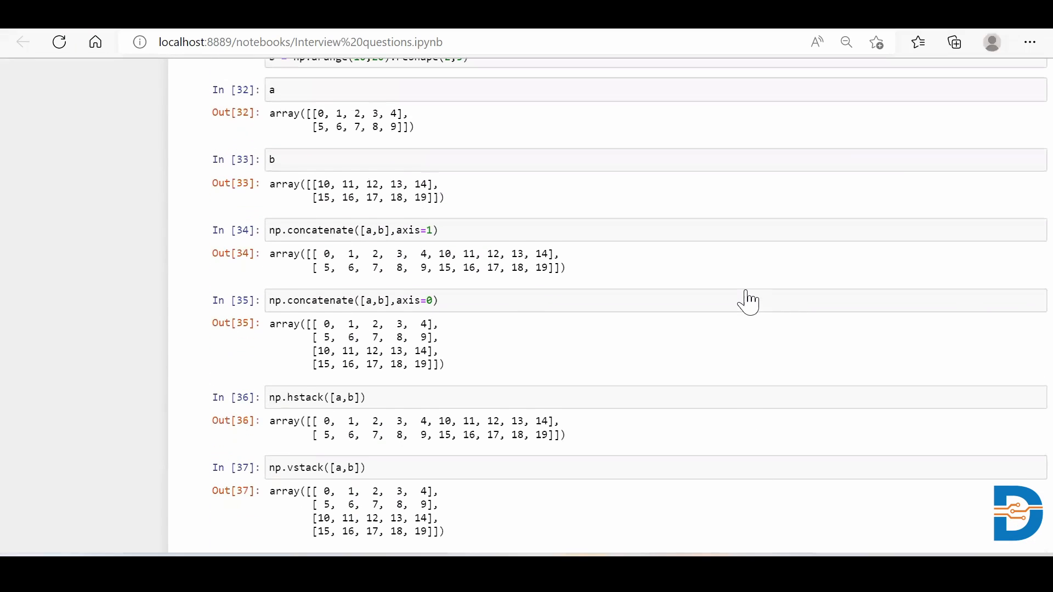
{"action": "scroll", "scroll_direction": "up", "scroll_amount": 3}
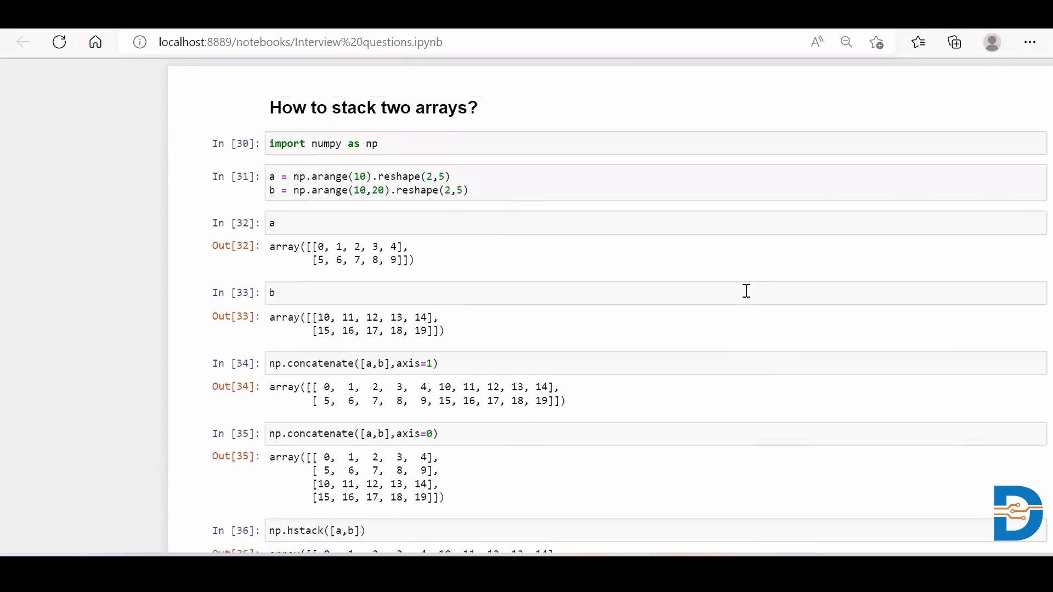
{"action": "mouse_move", "coordinate": [571, 37]}
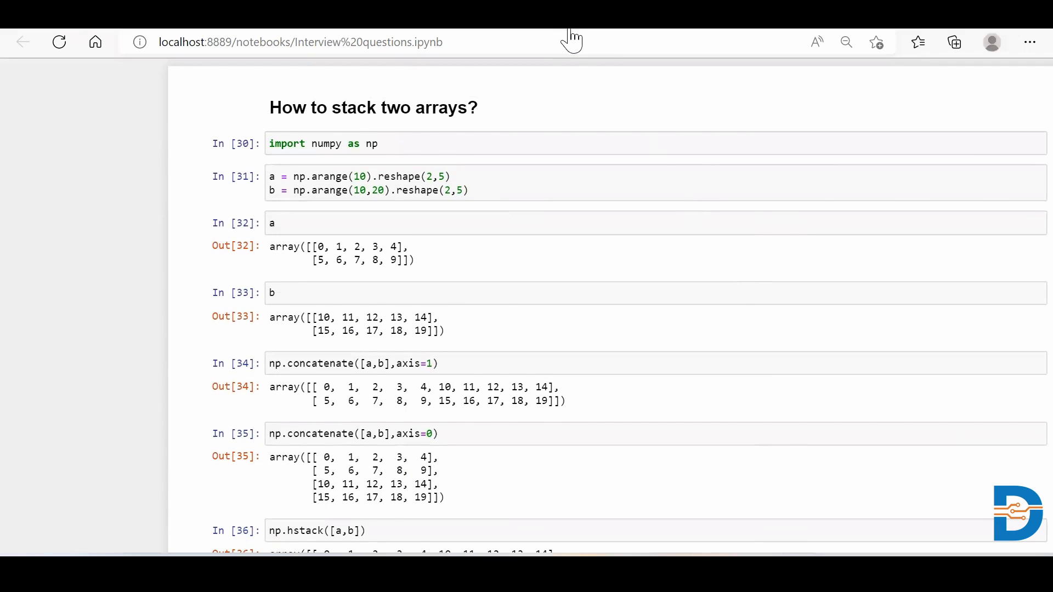